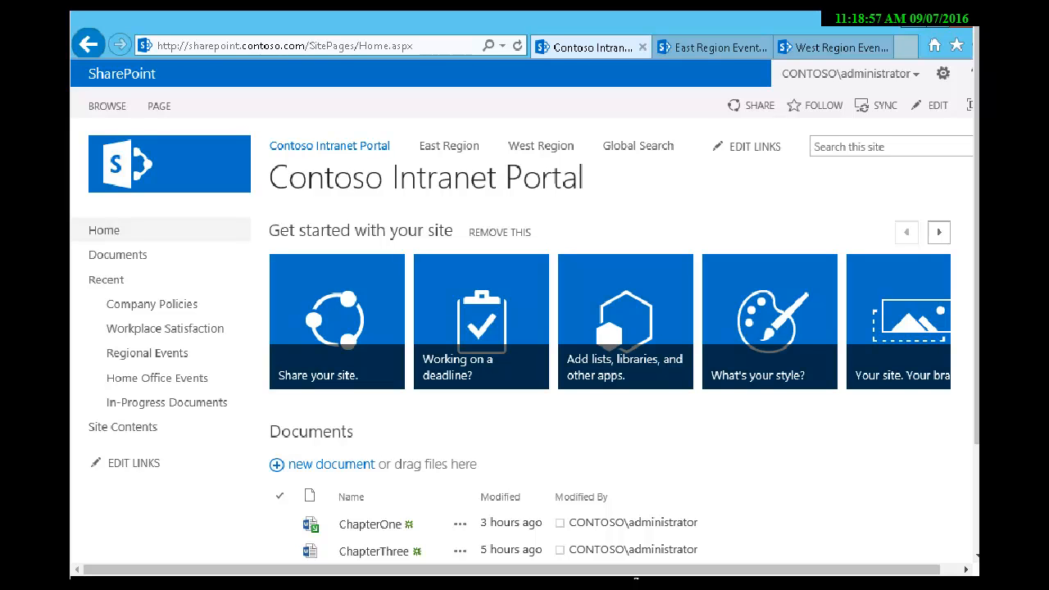
Open the Add an app page from the site Settings menu
click(943, 72)
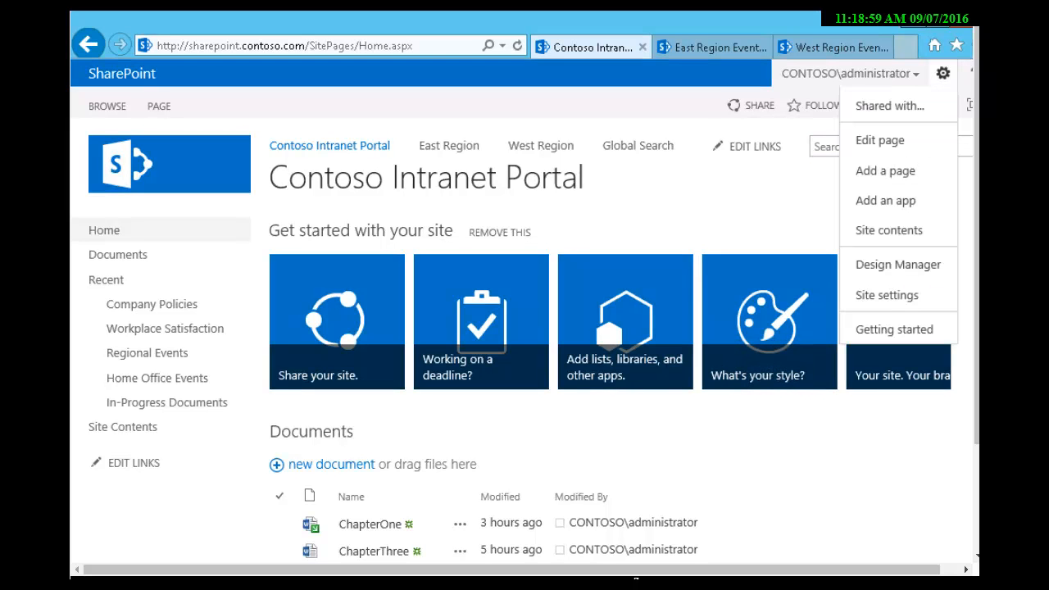
mouse_move(885, 200)
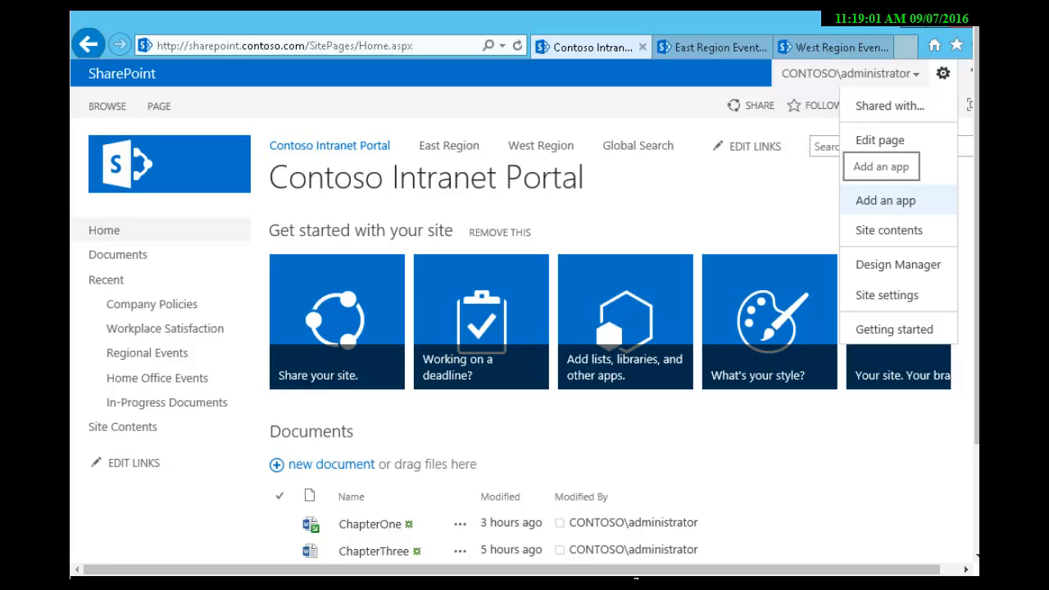
click(885, 200)
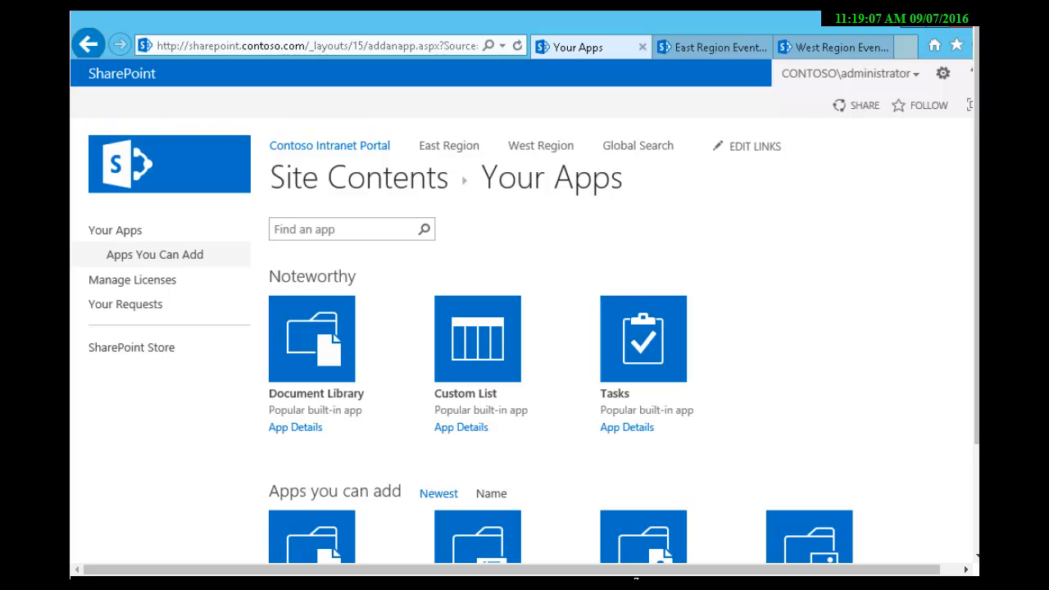
Create a new custom list named Department Managers
click(477, 338)
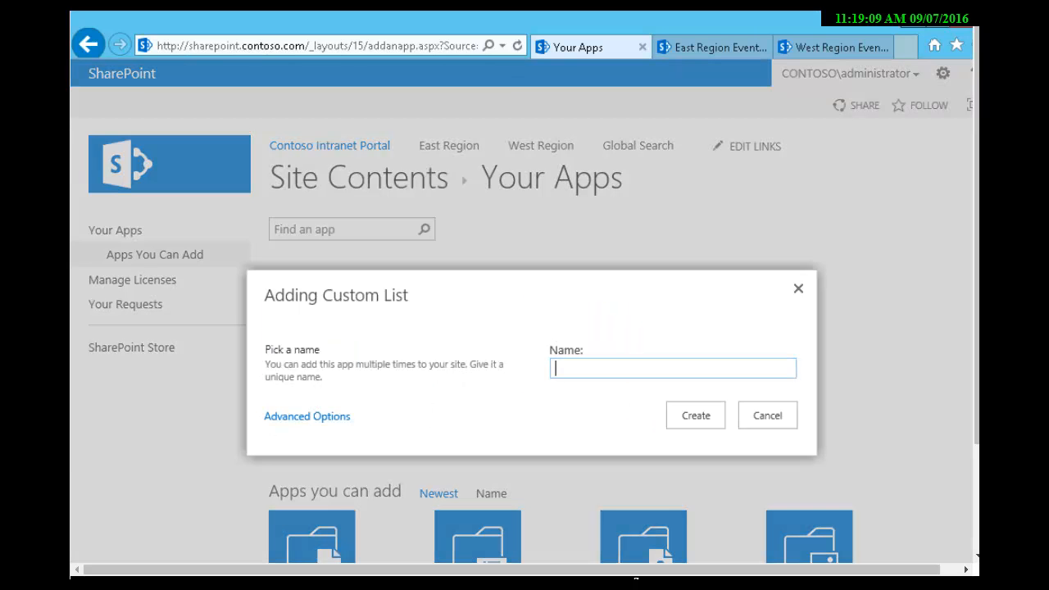
text(Department Manger)
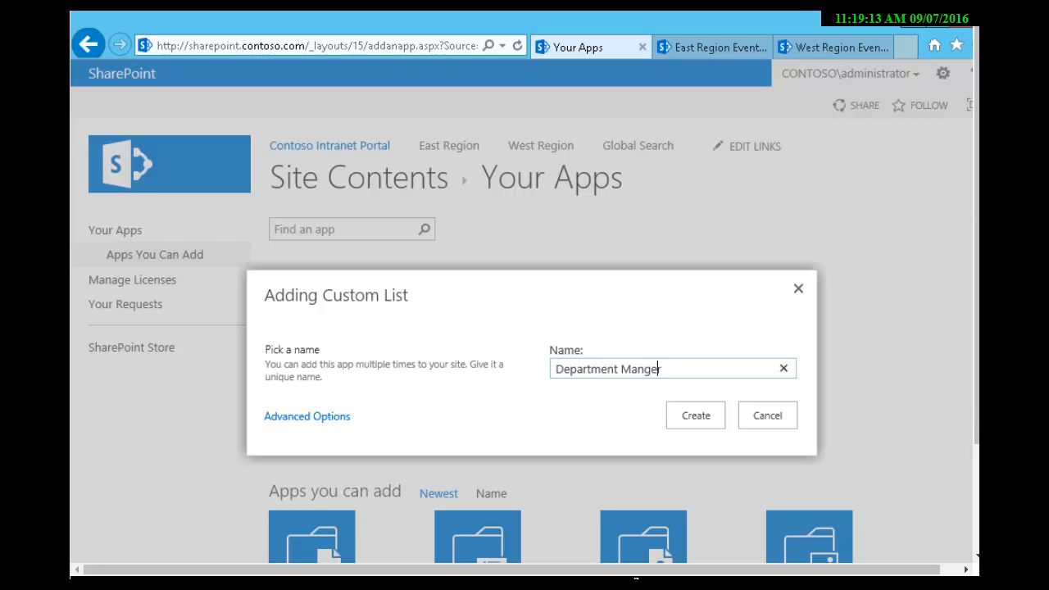
key(BackSpace)
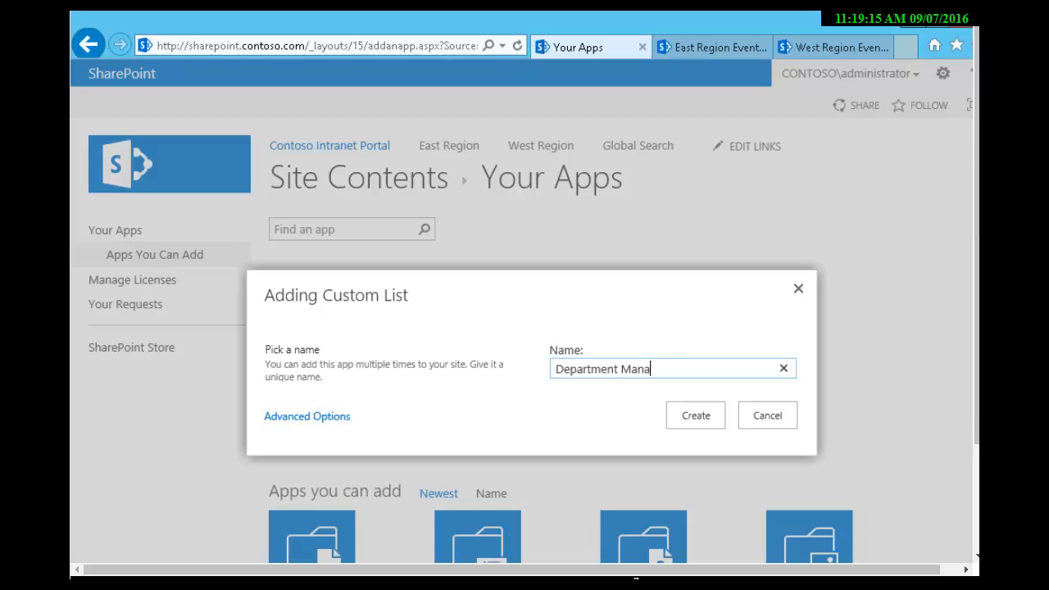
text(gers)
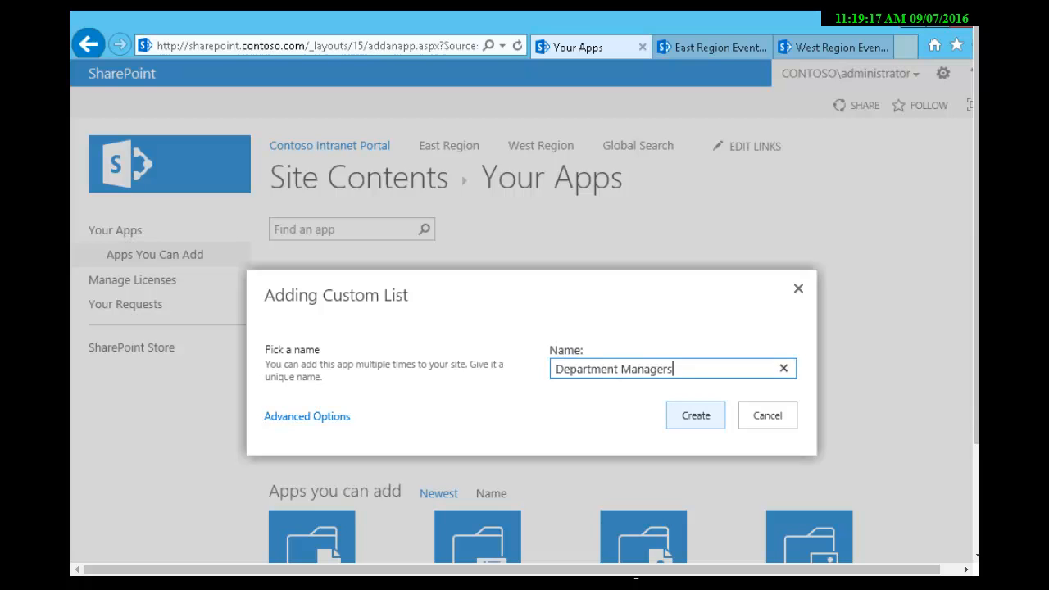
click(695, 415)
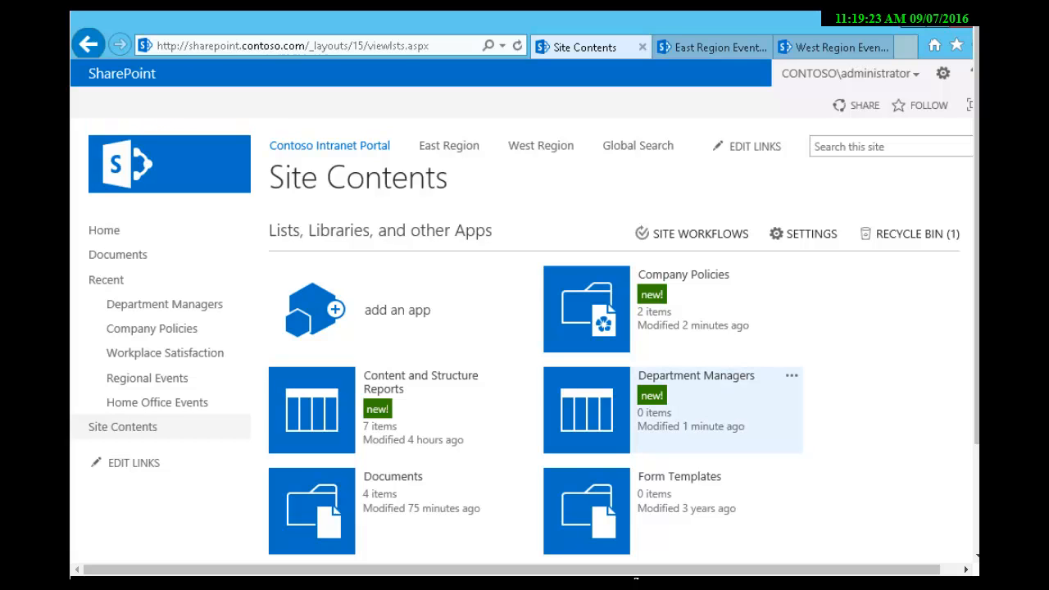
Open the Department Managers list and show its LIST ribbon options
click(695, 376)
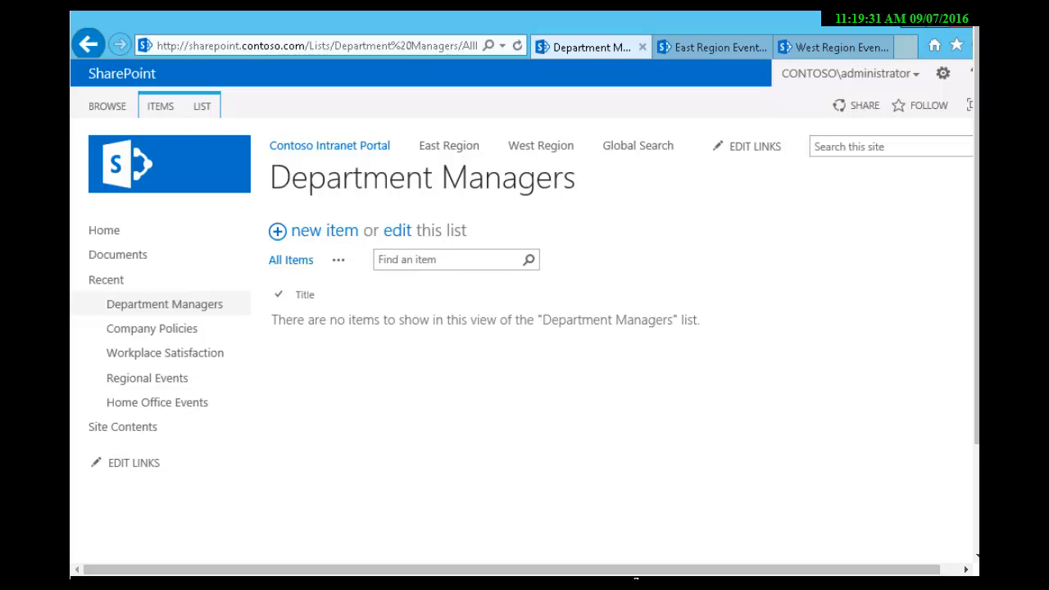
click(202, 104)
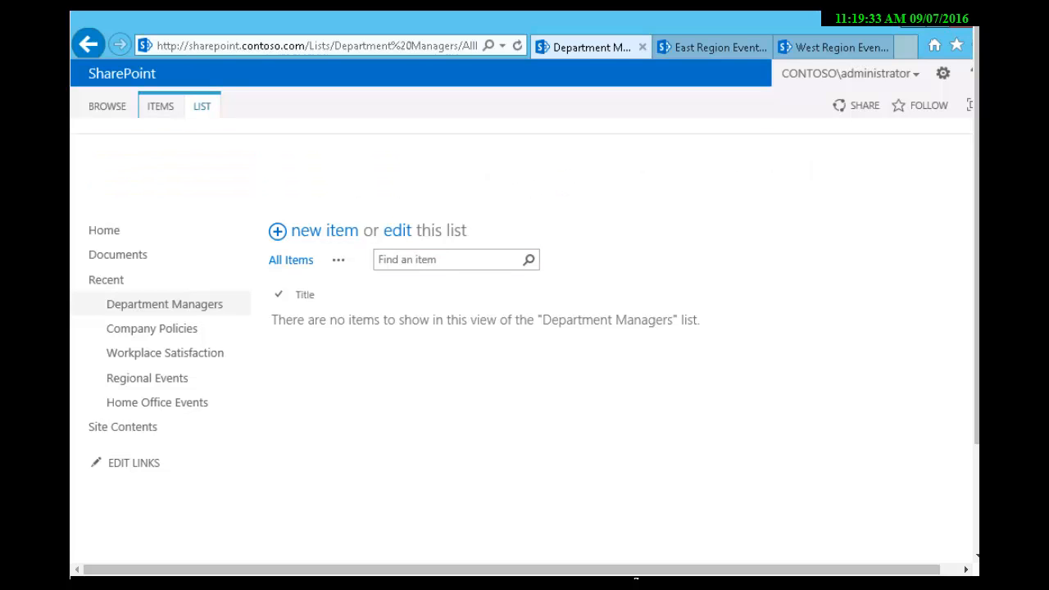
click(201, 105)
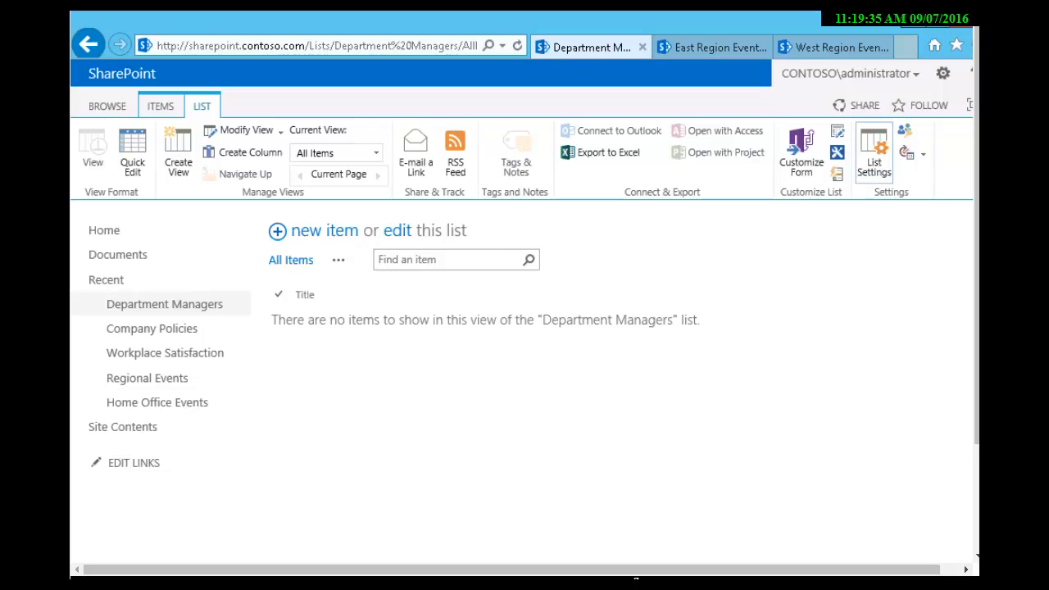
Open List Settings for Department Managers and go to the Columns section's Title column
click(873, 151)
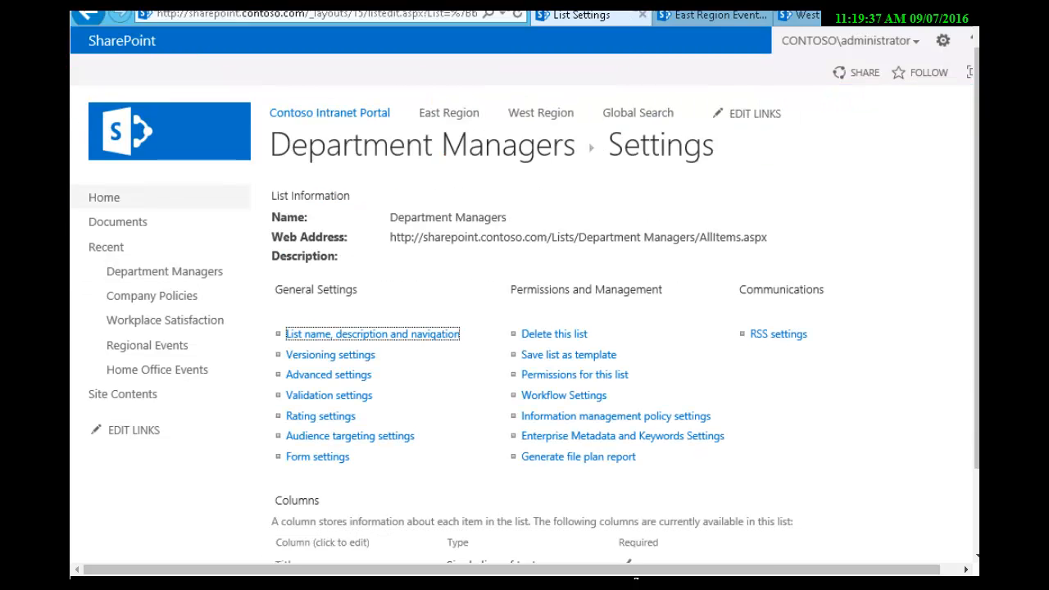
scroll(down, 3)
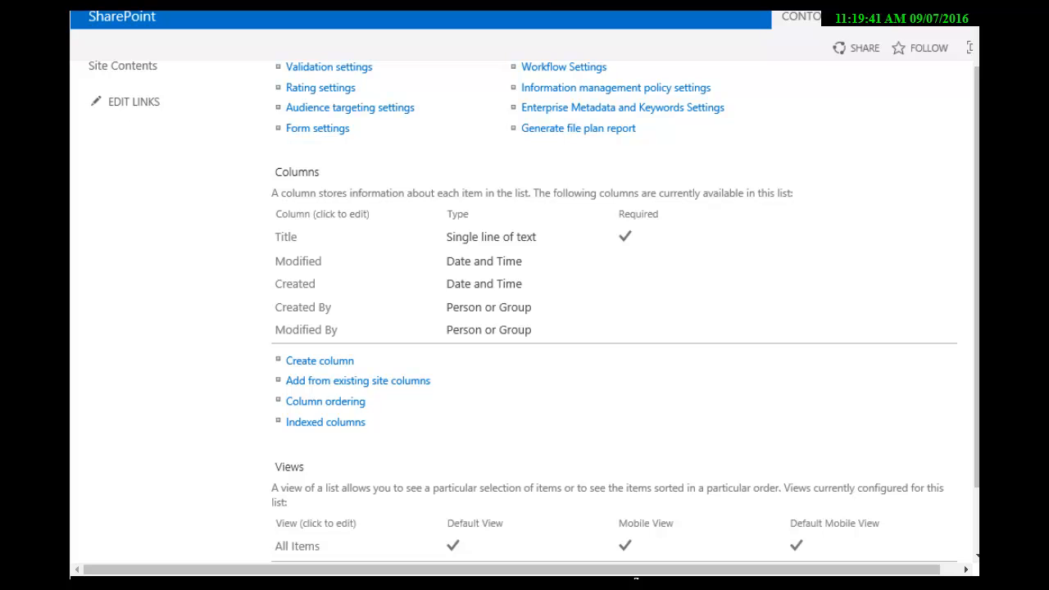
mouse_move(286, 236)
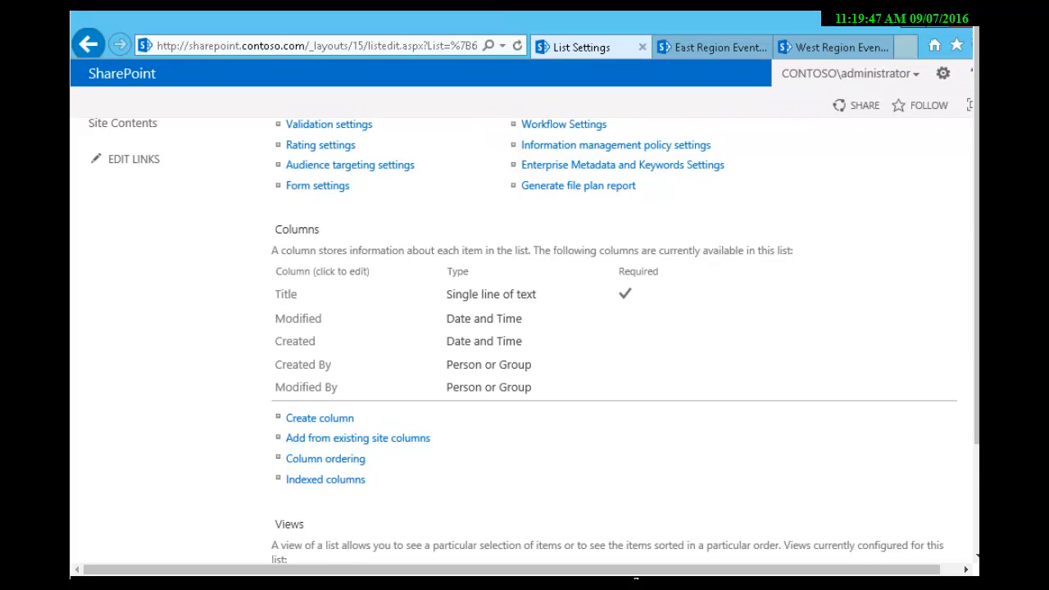
click(286, 295)
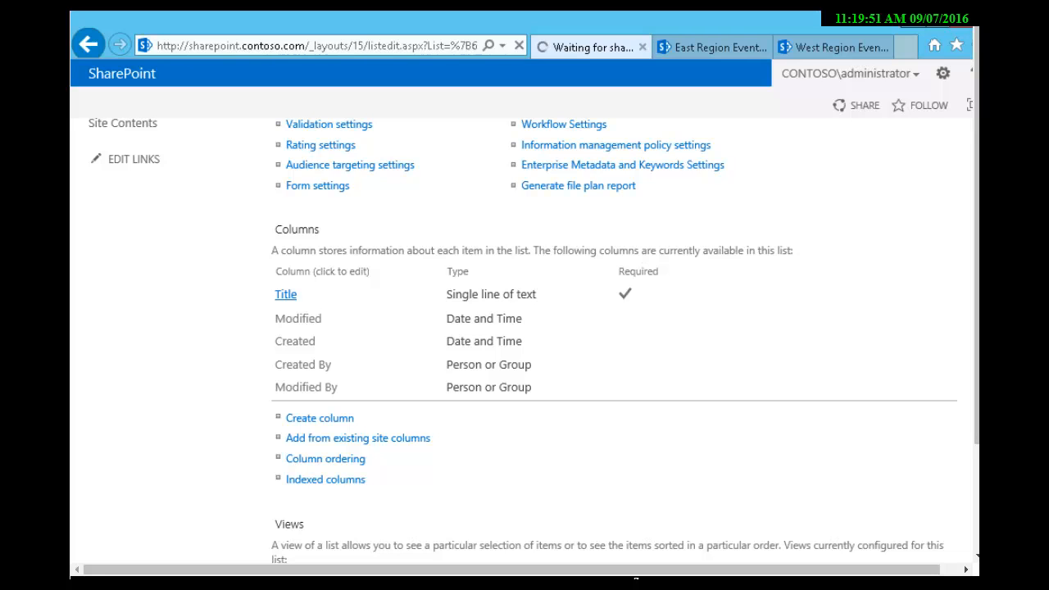
Rename the Title column to Department Name and save it
click(285, 295)
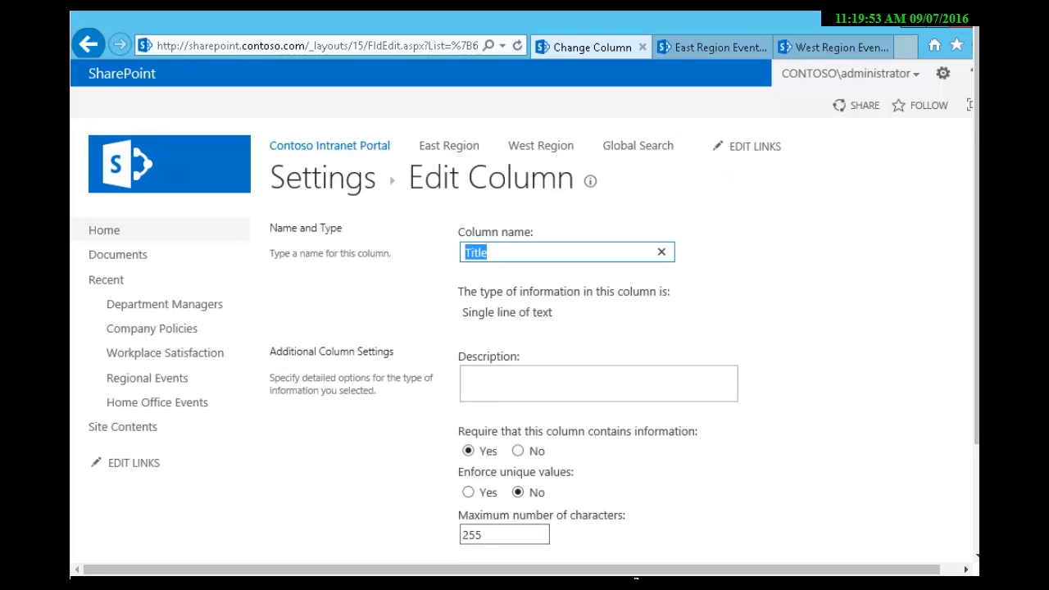
text(Department Name)
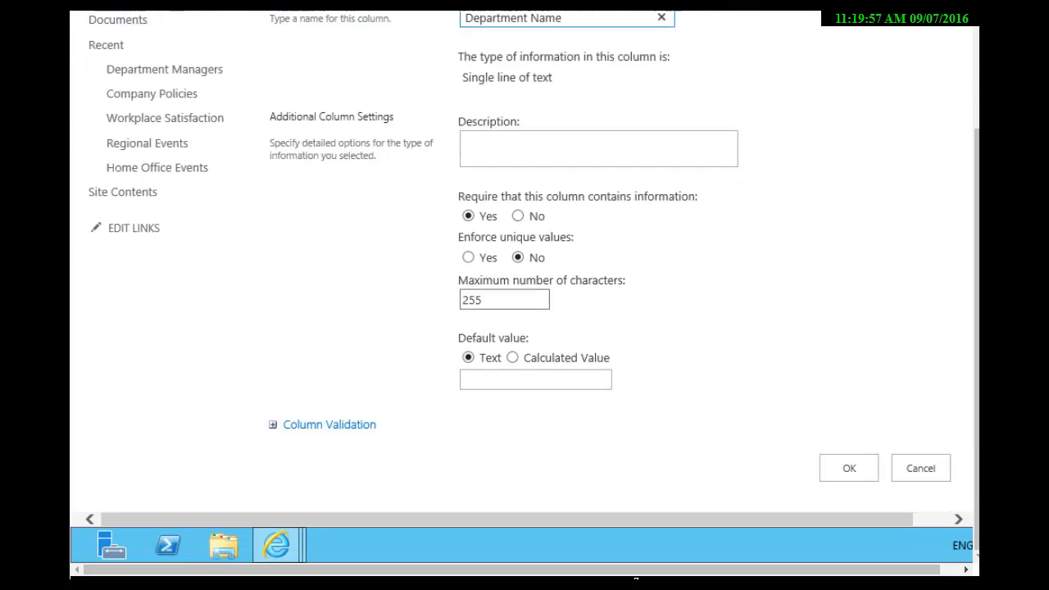
scroll(down, 3)
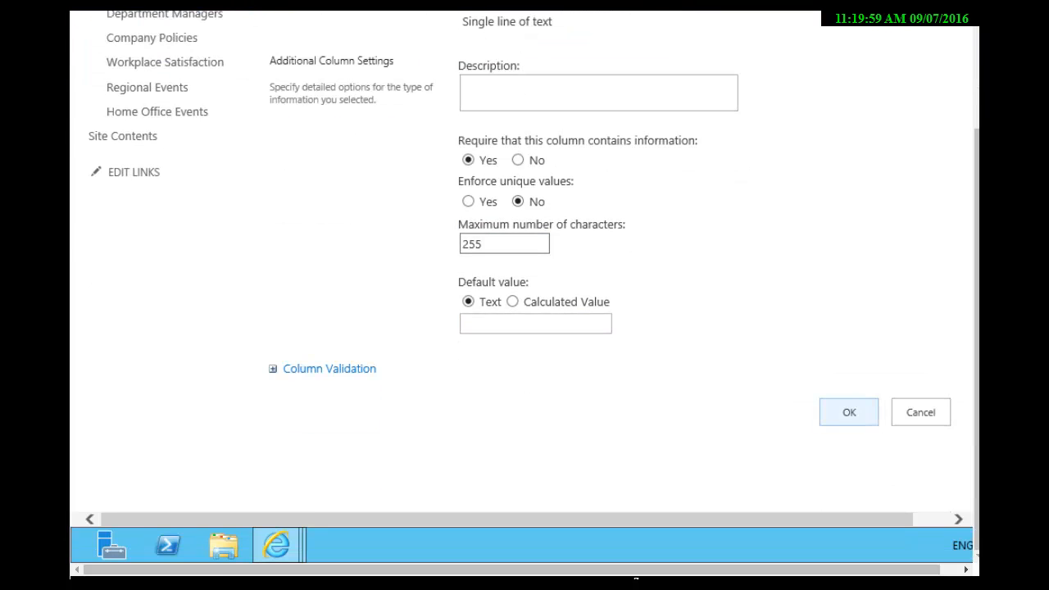
click(849, 411)
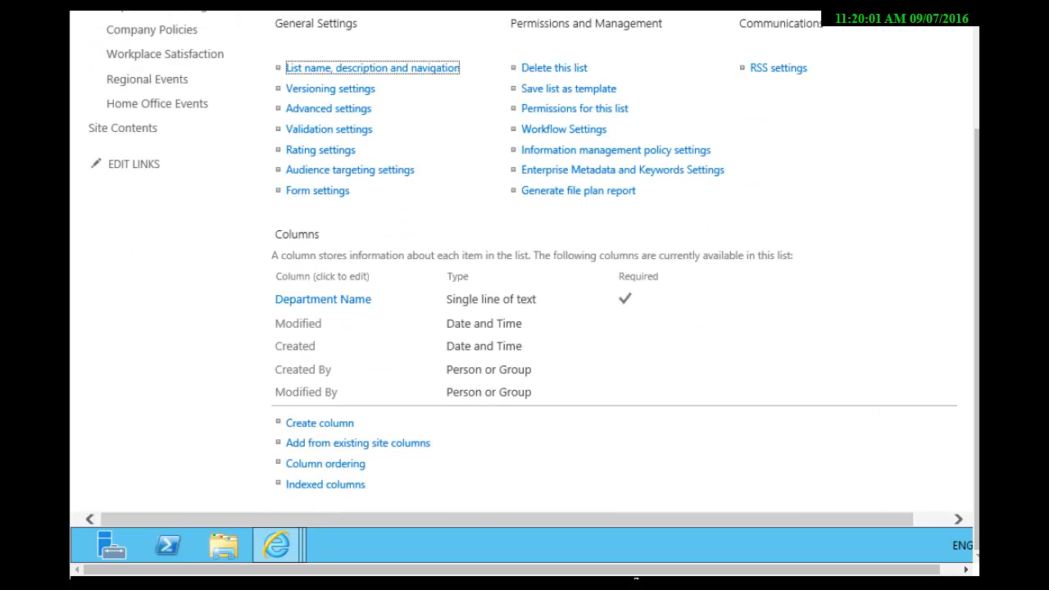
scroll(down, 3)
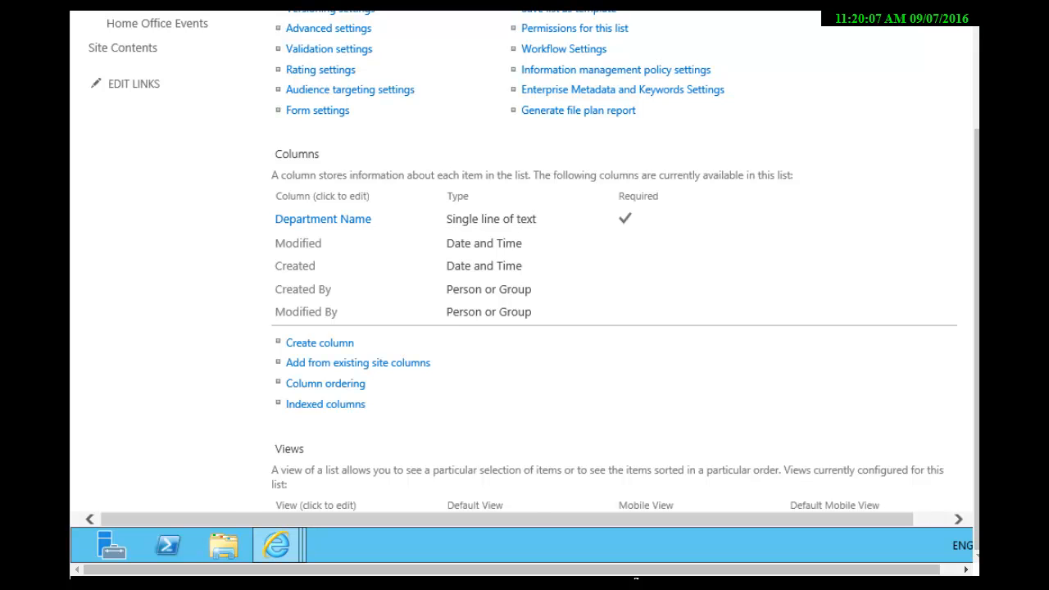
mouse_move(319, 342)
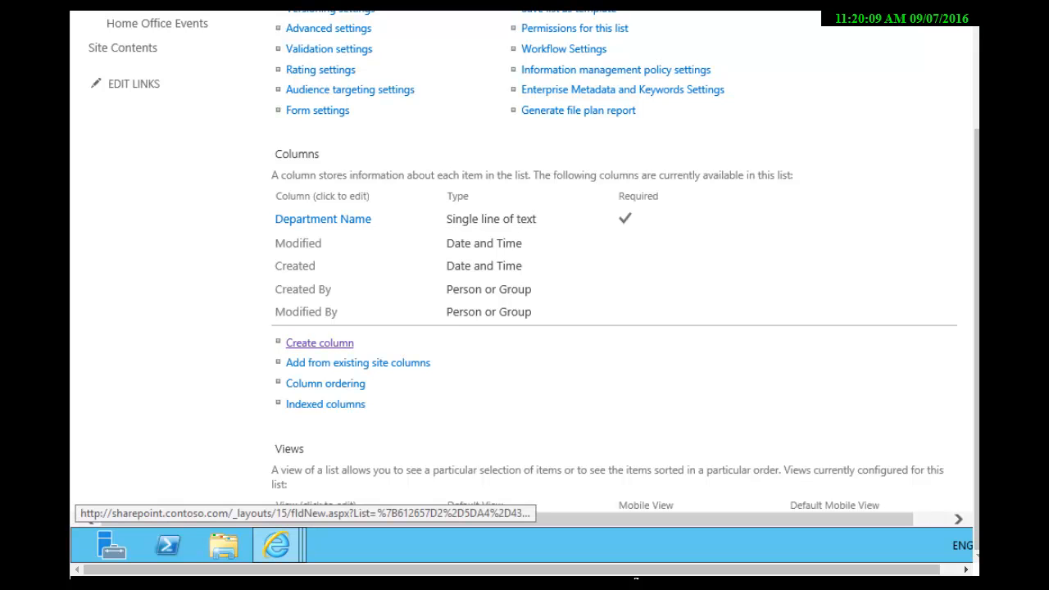
Start a new column named Phone Extension Number of type Number
click(318, 343)
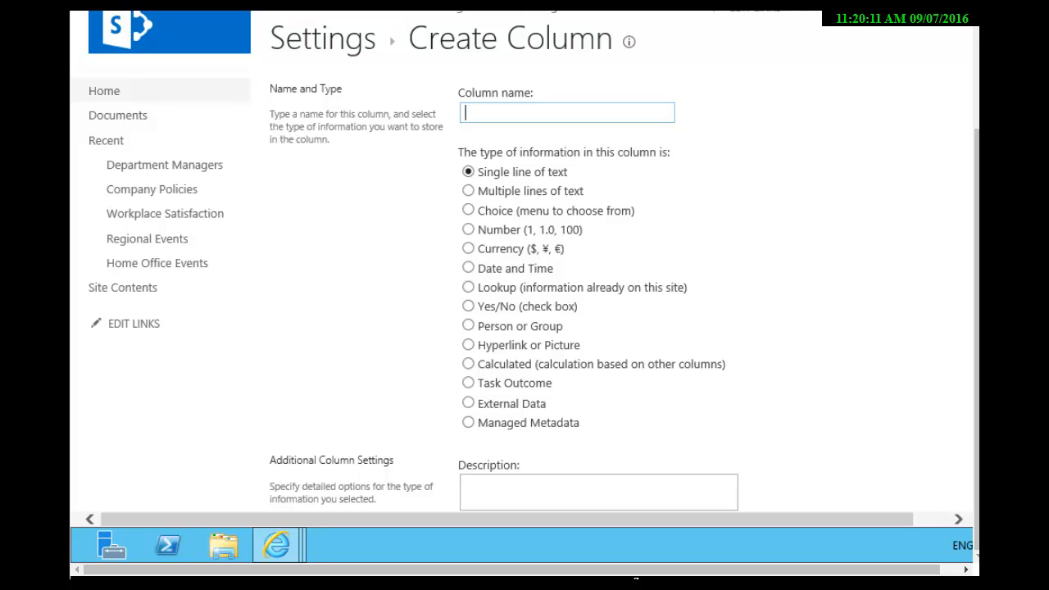
text(Phone Ex)
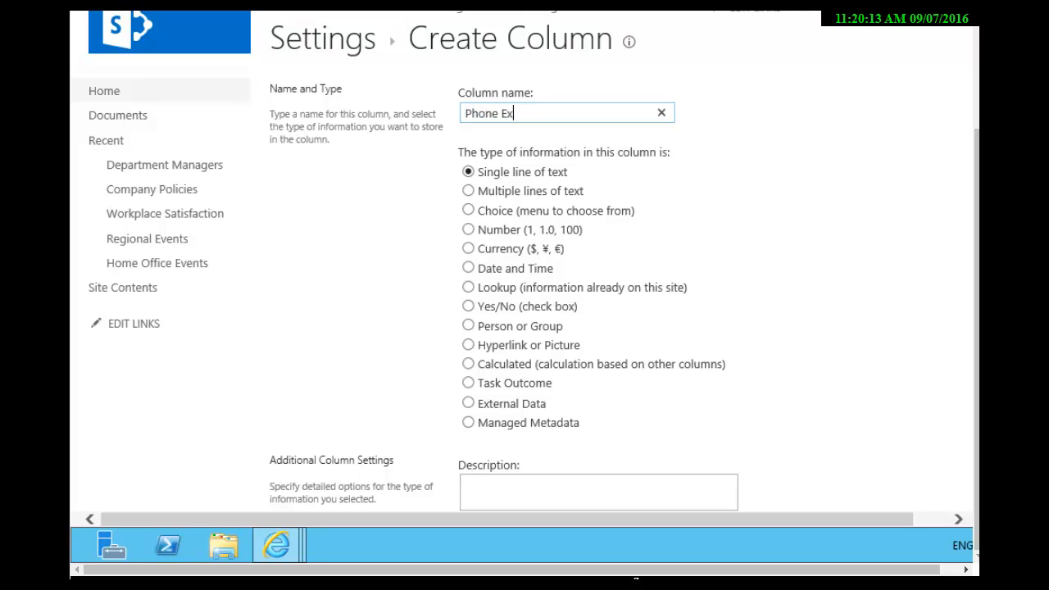
text(tension Numb)
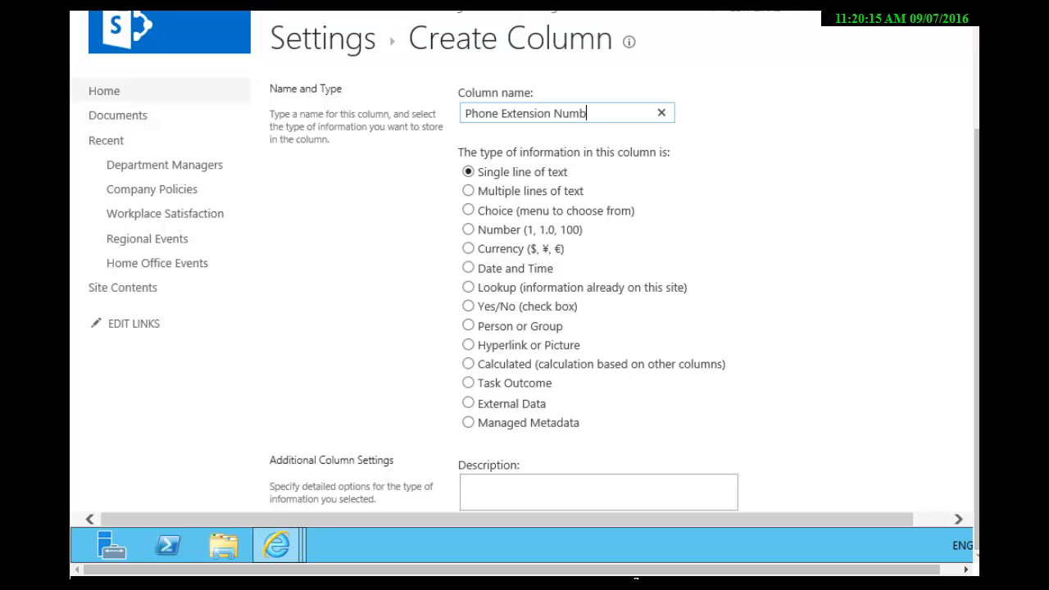
text(er)
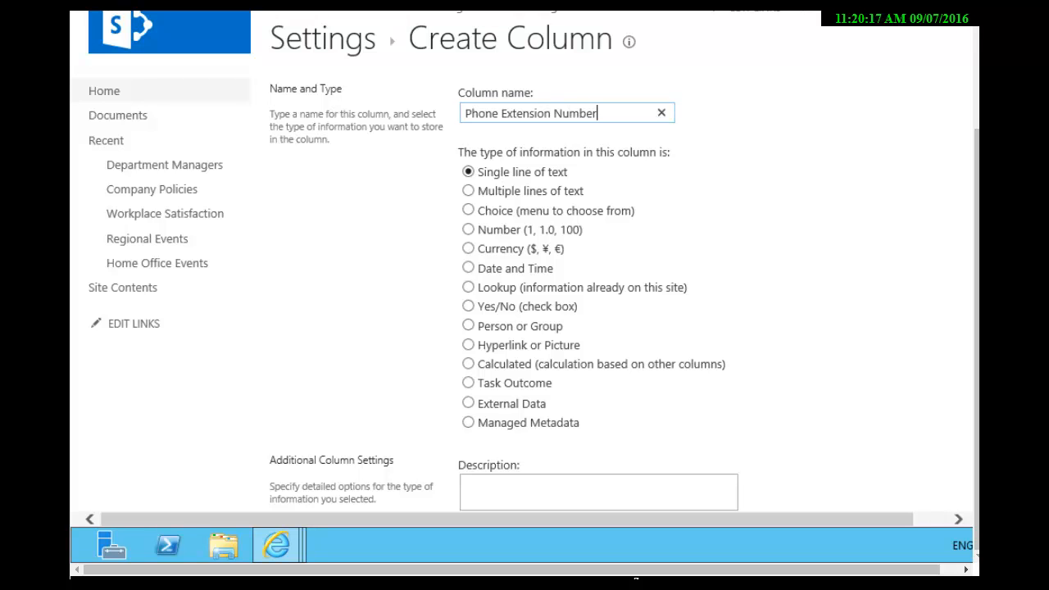
click(469, 229)
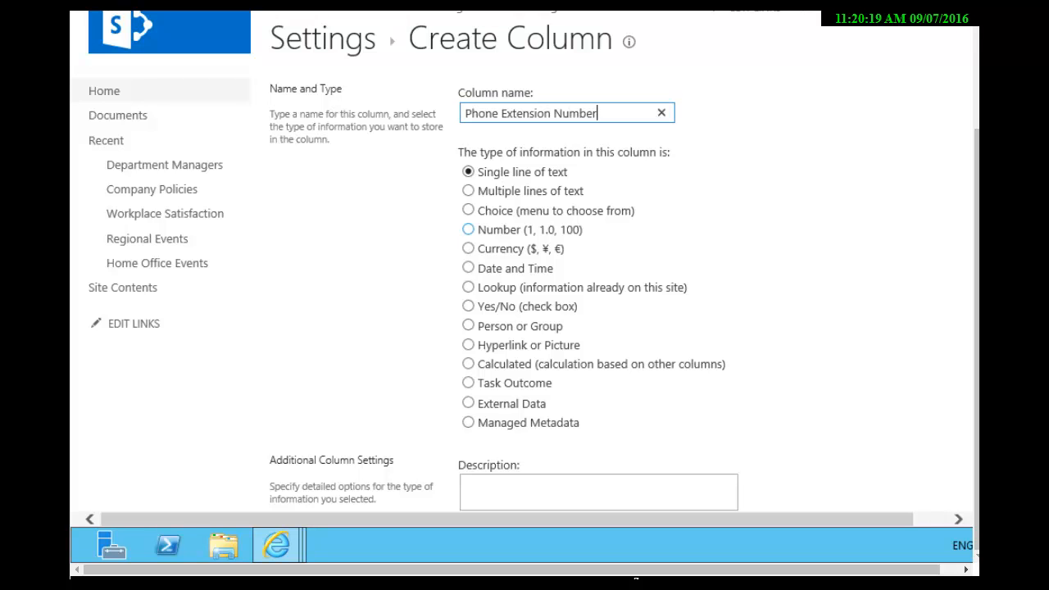
click(469, 229)
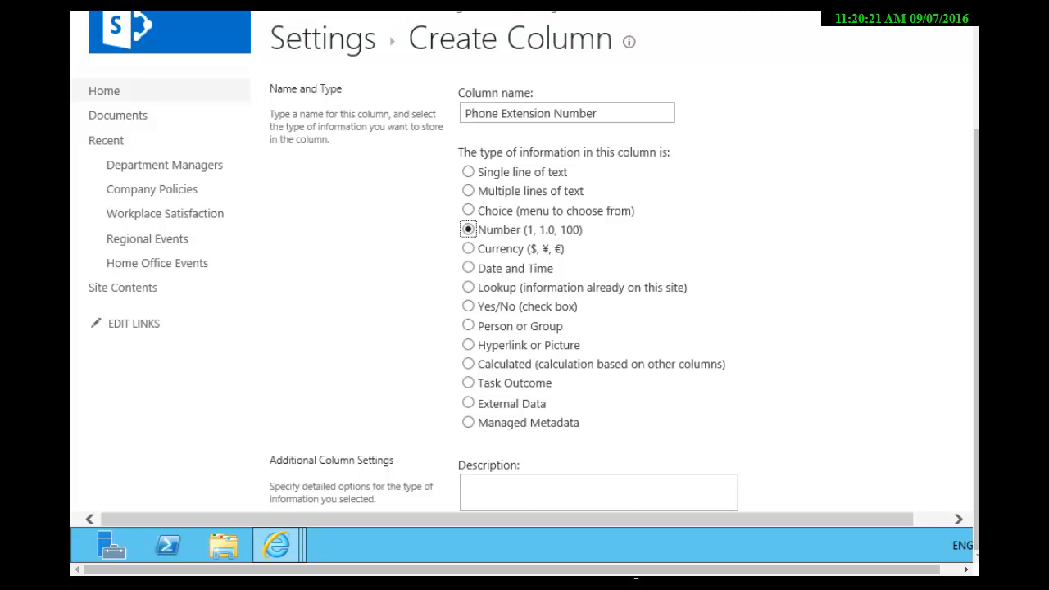
Set the column to 0 decimal places and make it required
scroll(down, 3)
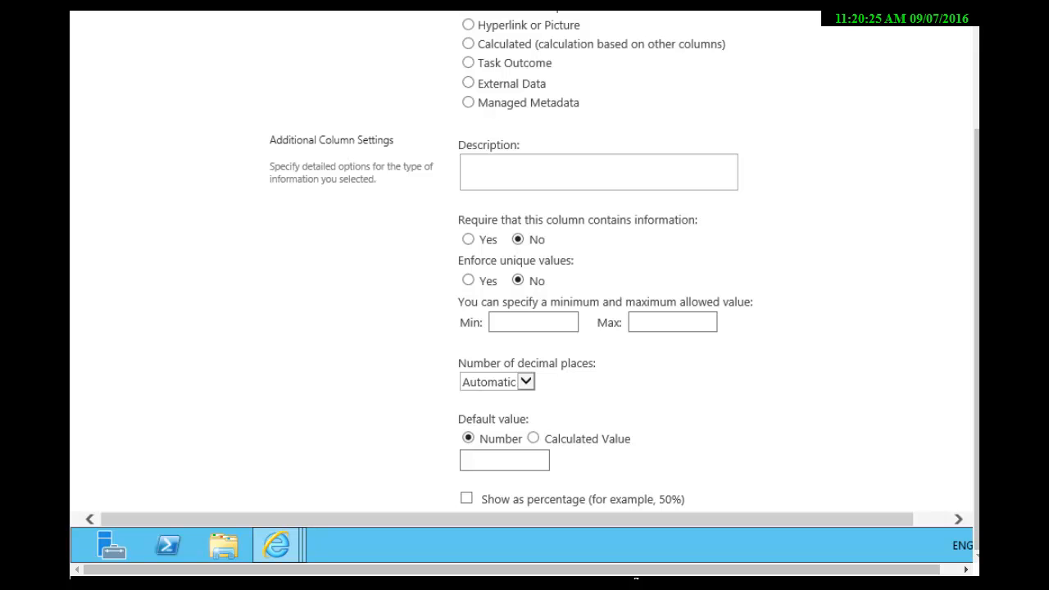
click(497, 380)
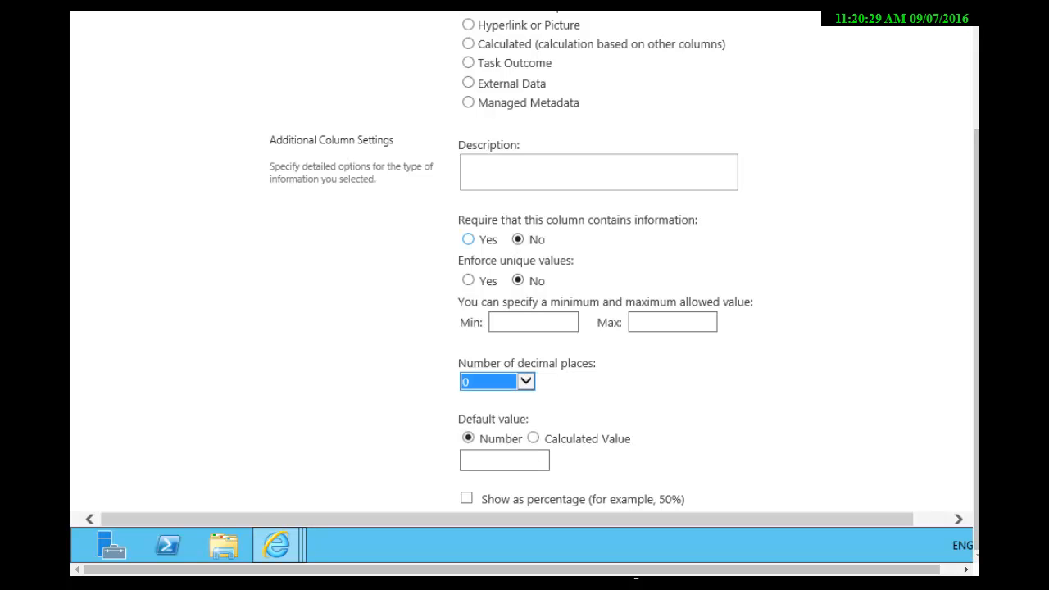
click(469, 239)
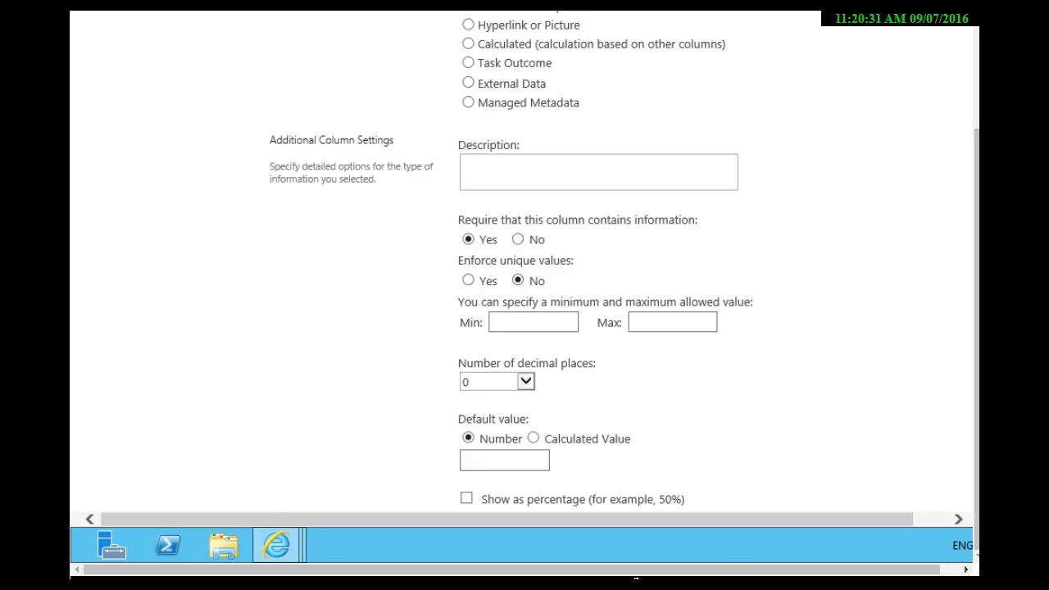
scroll(down, 3)
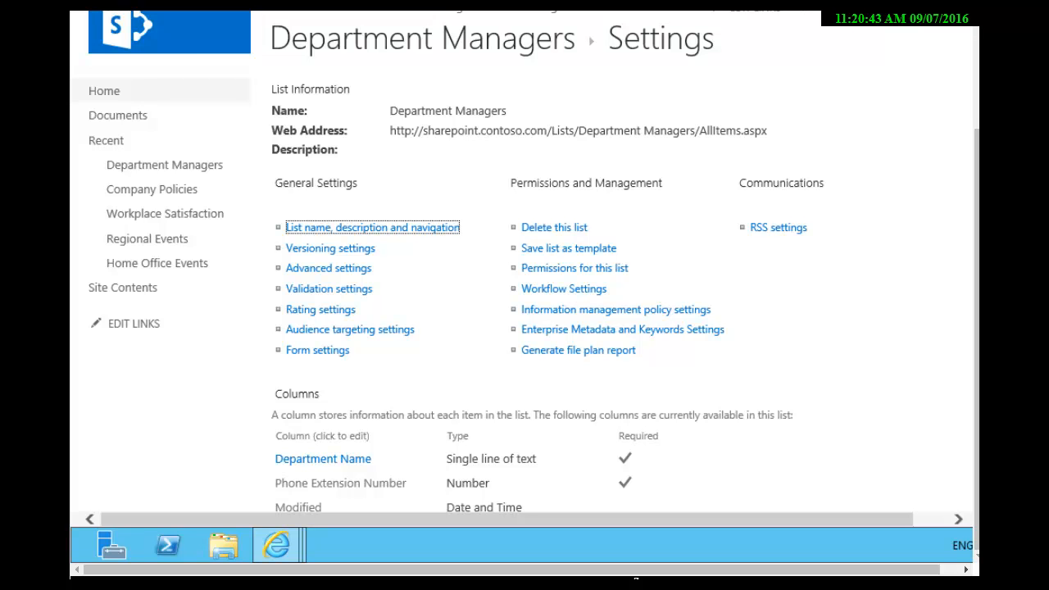
scroll(down, 3)
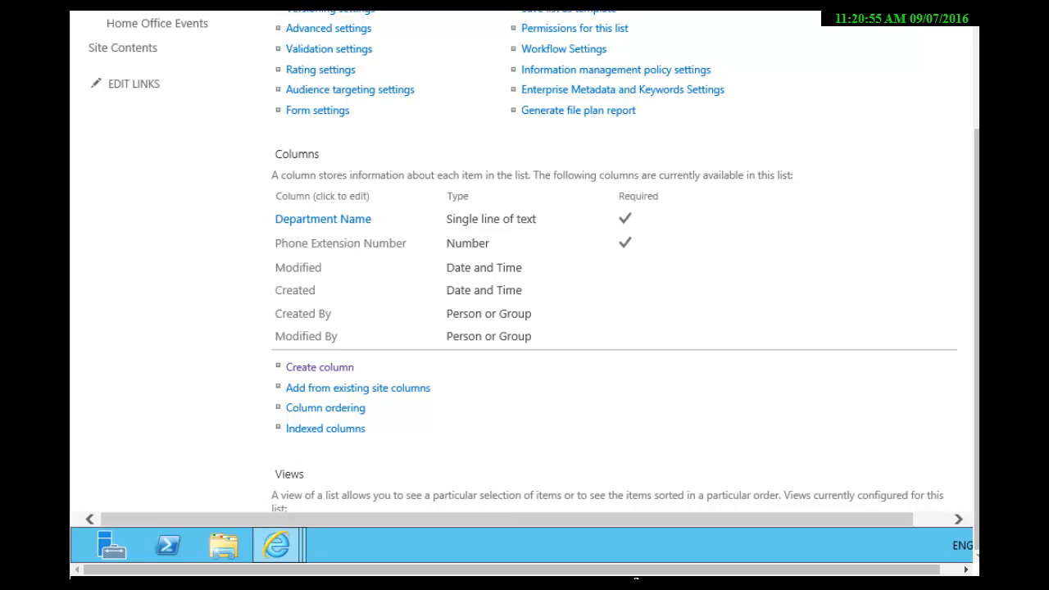
From existing site columns, select First Name to add to the list
click(357, 387)
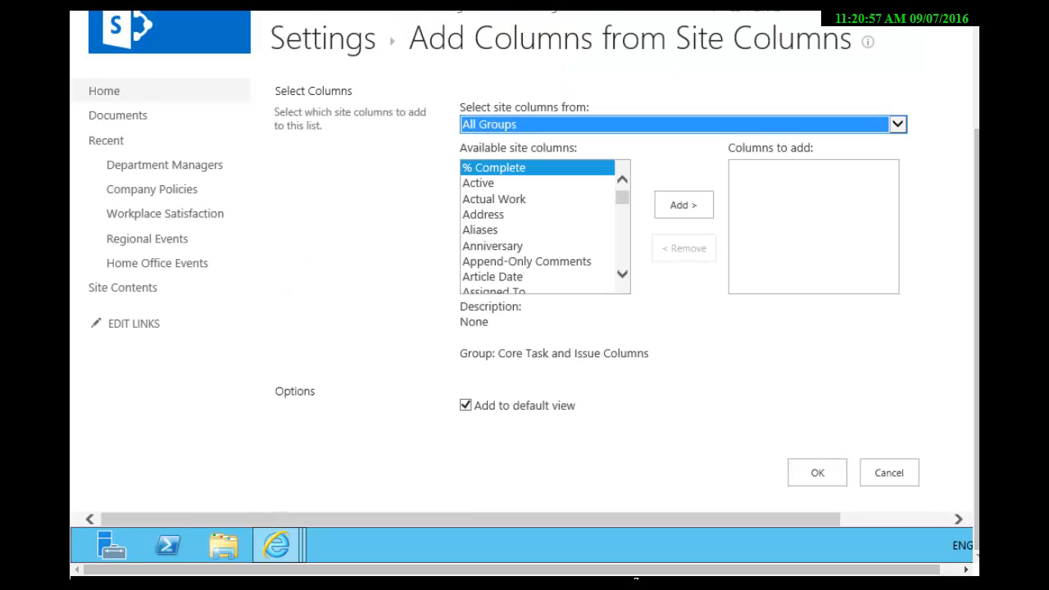
scroll(down, 3)
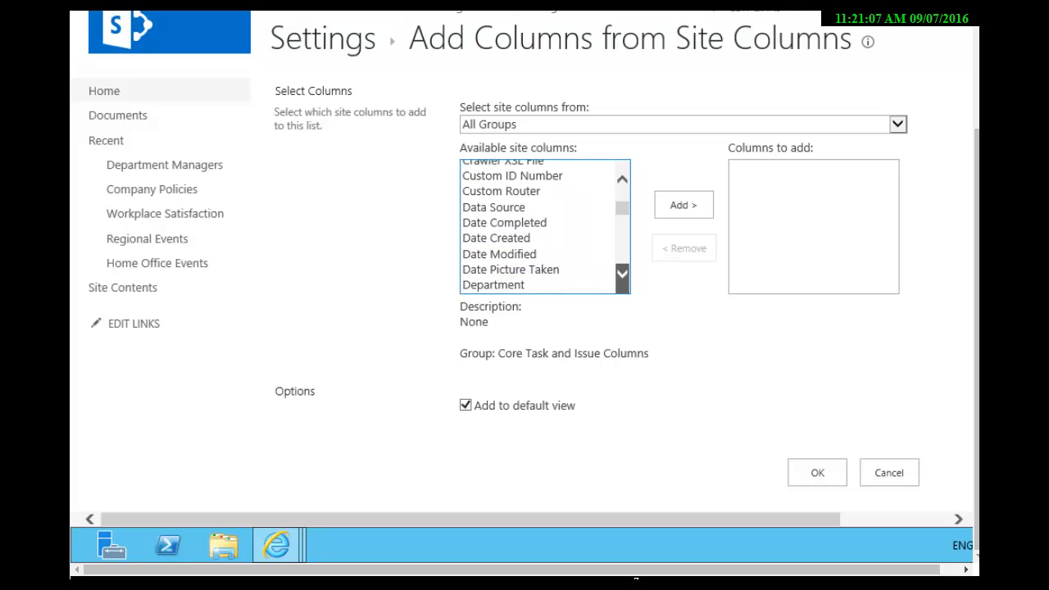
scroll(down, 3)
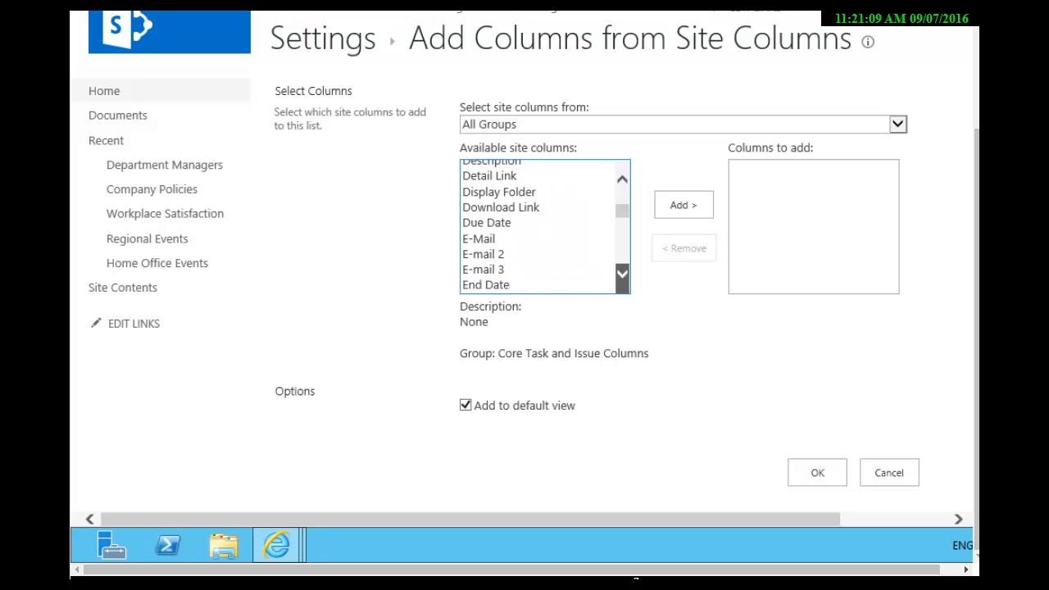
scroll(down, 3)
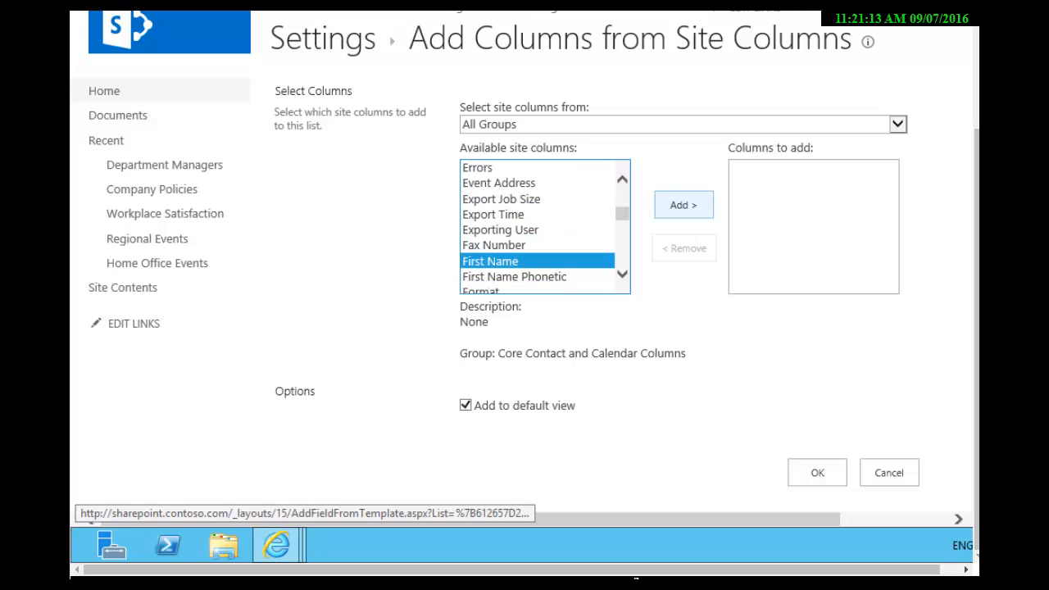
click(684, 204)
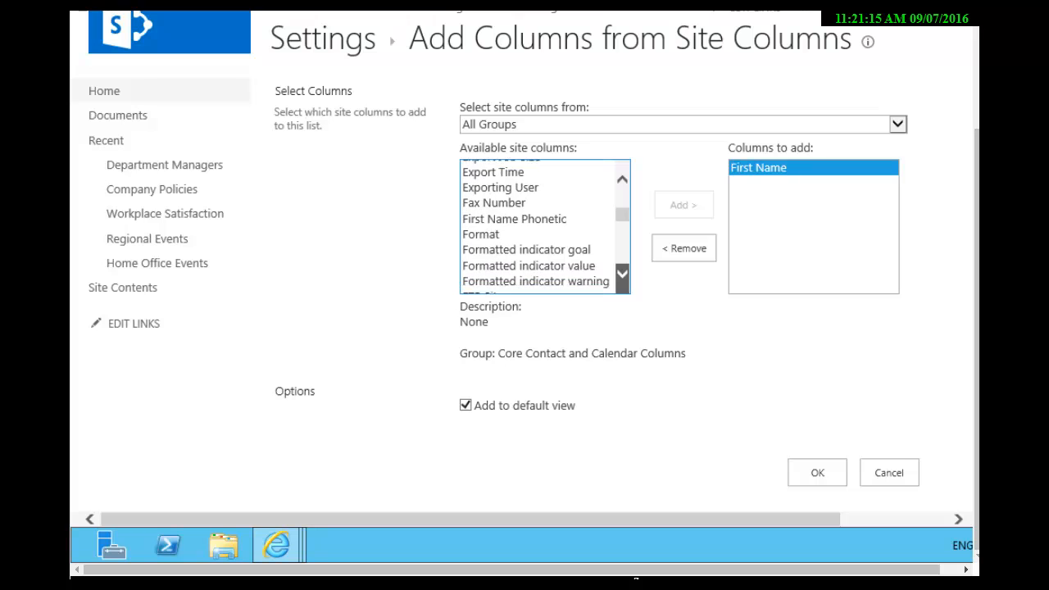
Also select Last Name Phonetic and confirm adding both site columns
scroll(down, 3)
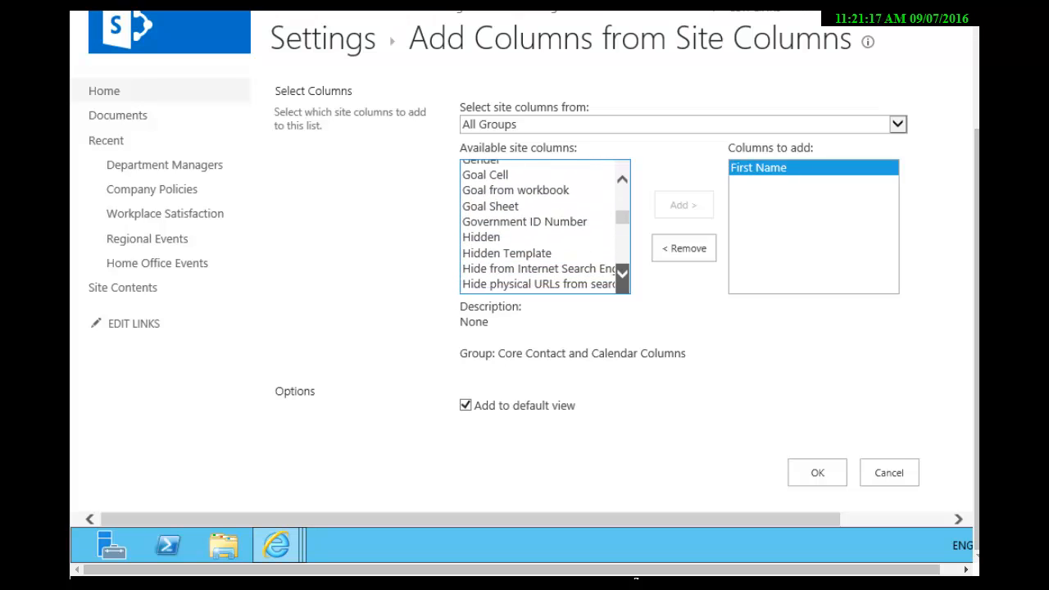
scroll(down, 3)
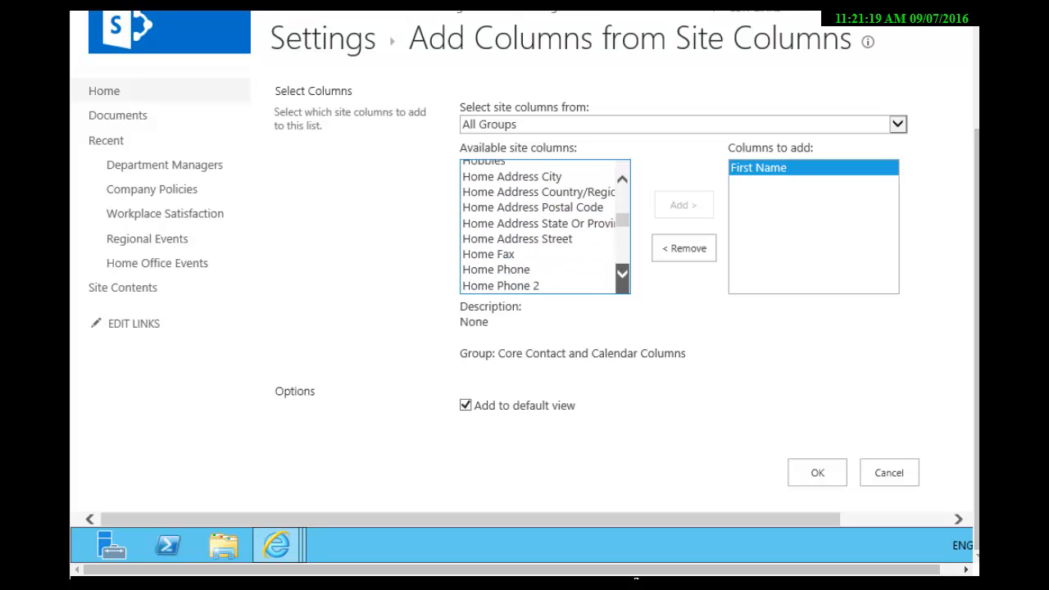
scroll(down, 3)
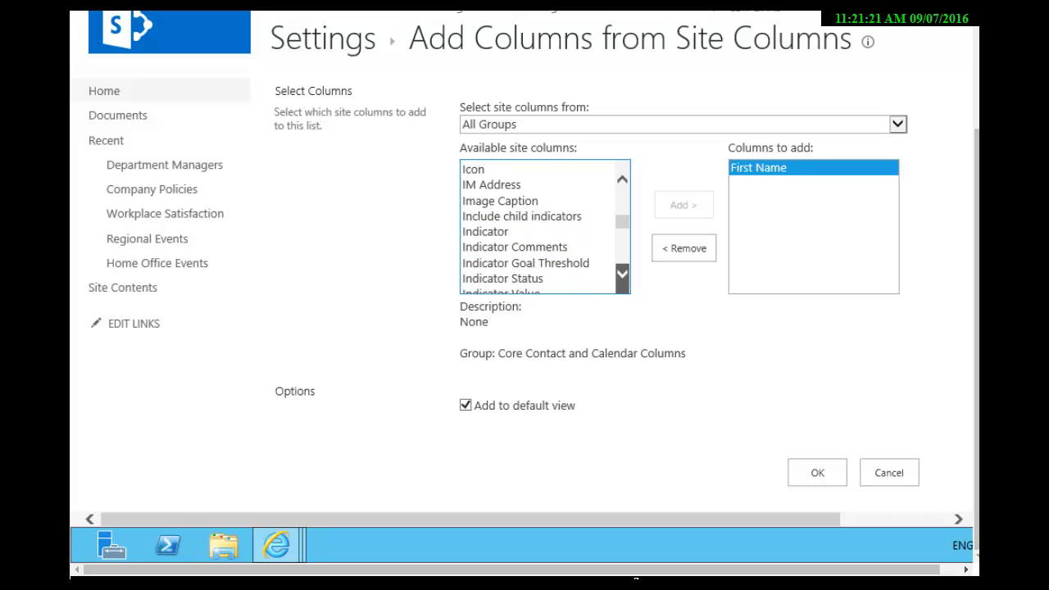
scroll(down, 3)
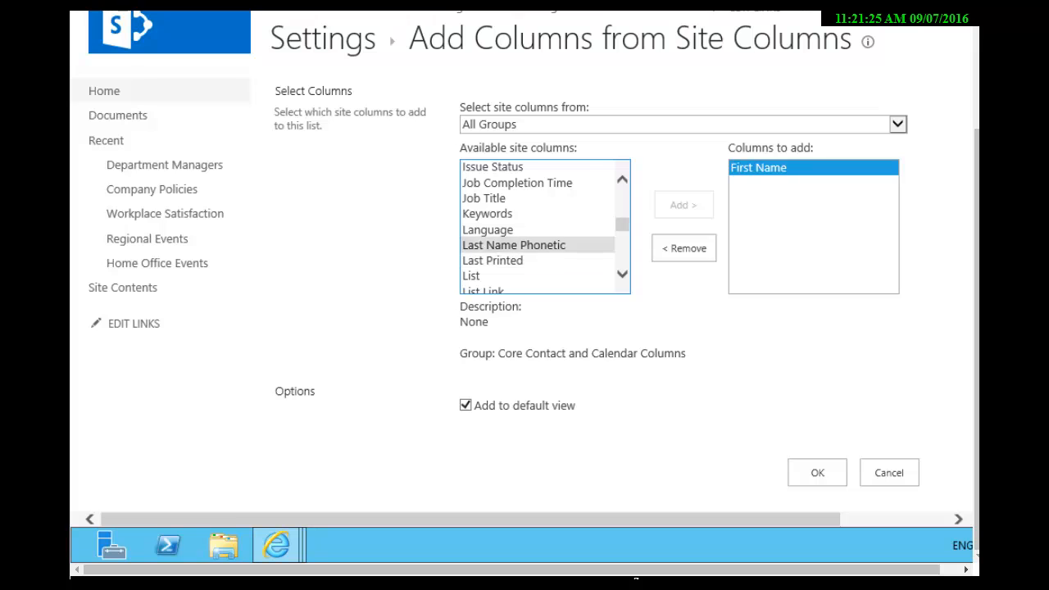
click(683, 204)
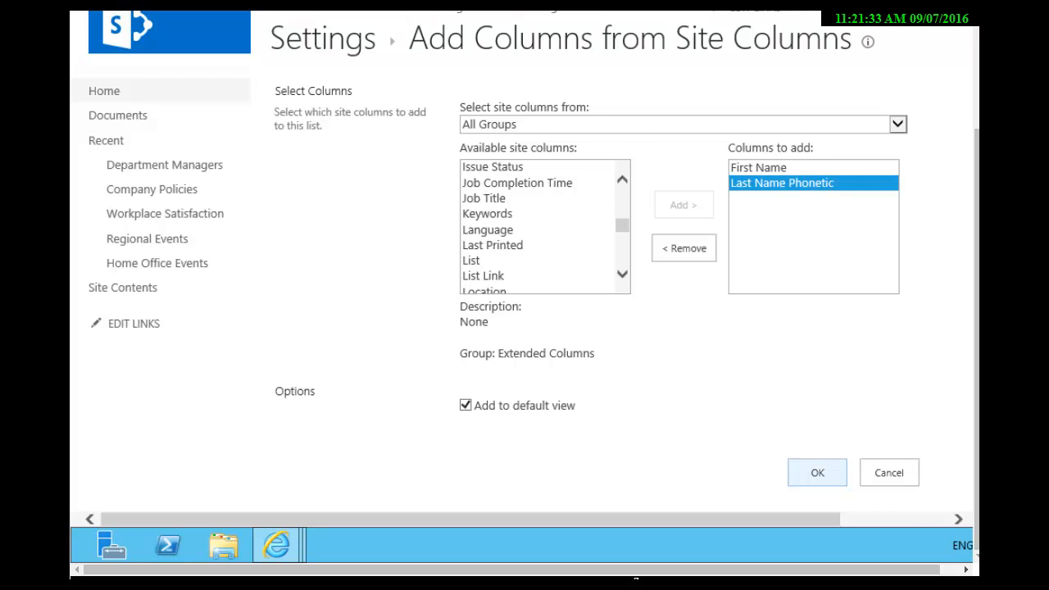
click(816, 472)
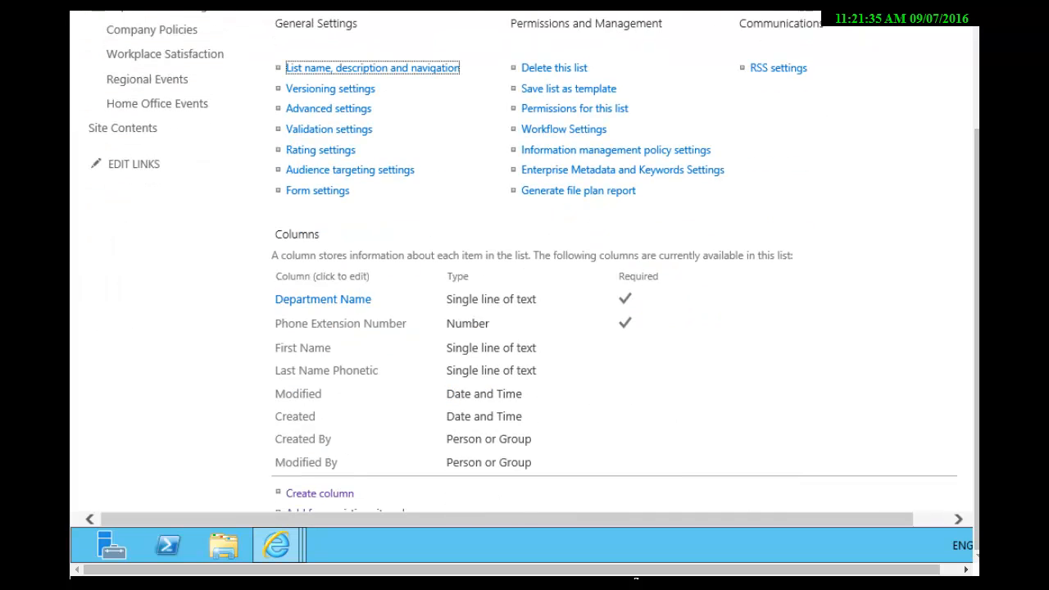
mouse_move(325, 370)
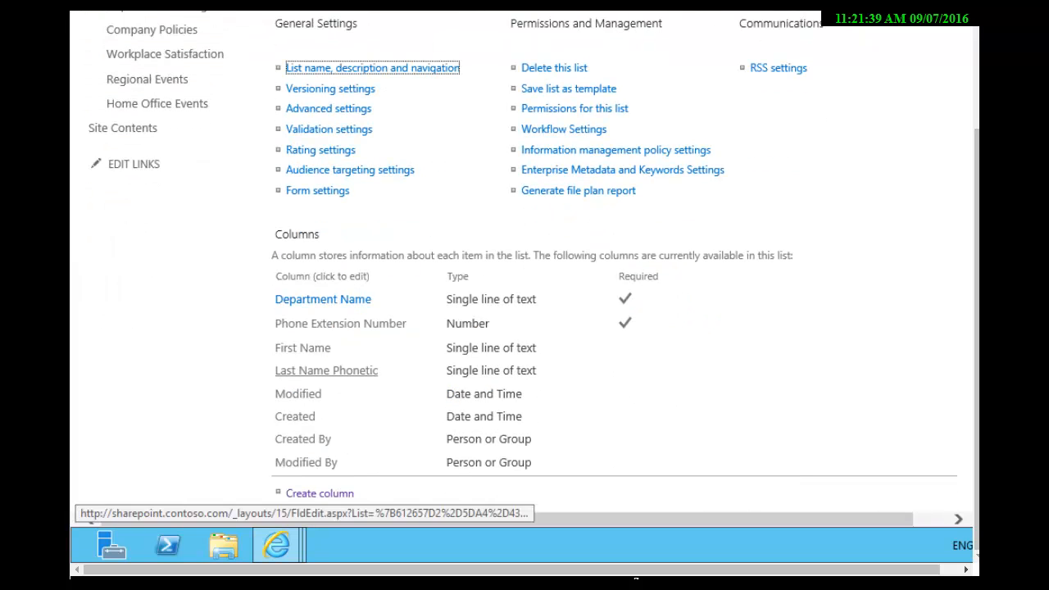
mouse_move(324, 371)
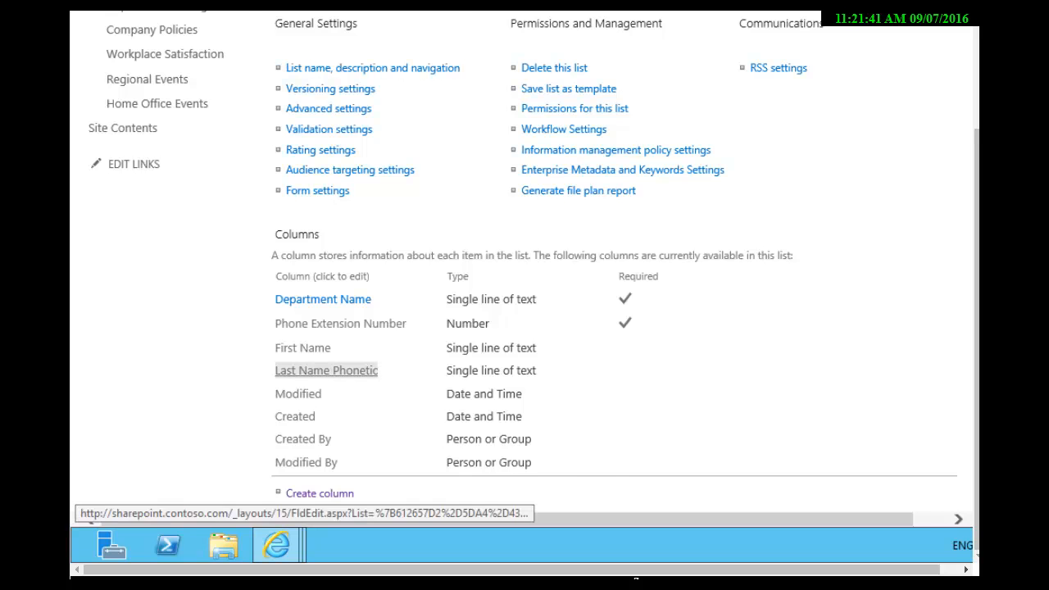
Open the Last Name Phonetic column's edit page
click(325, 370)
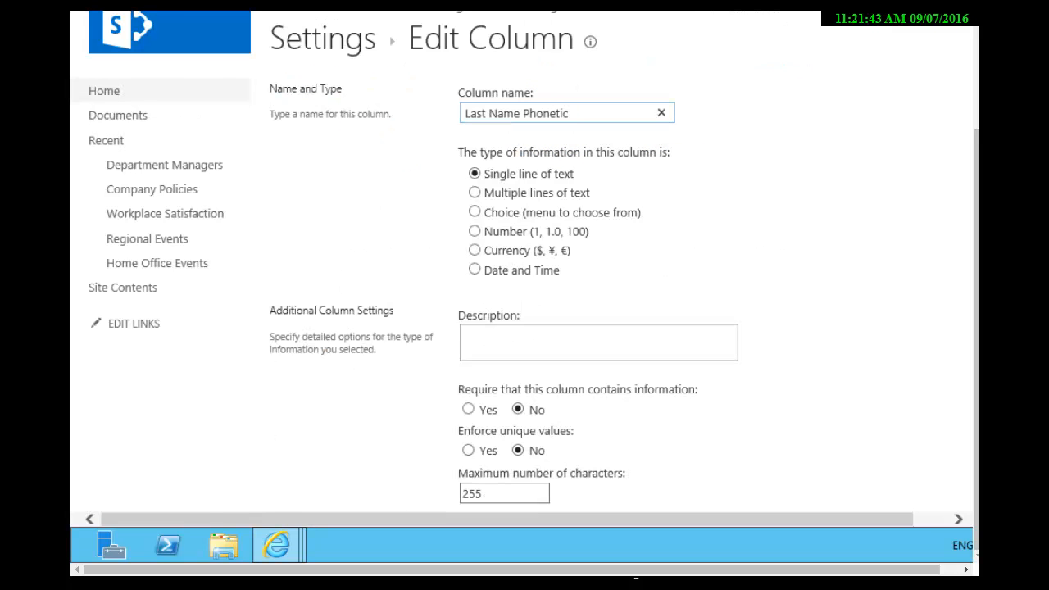
Trim the column name from Last Name Phonetic to Last Name
key(BackSpace)
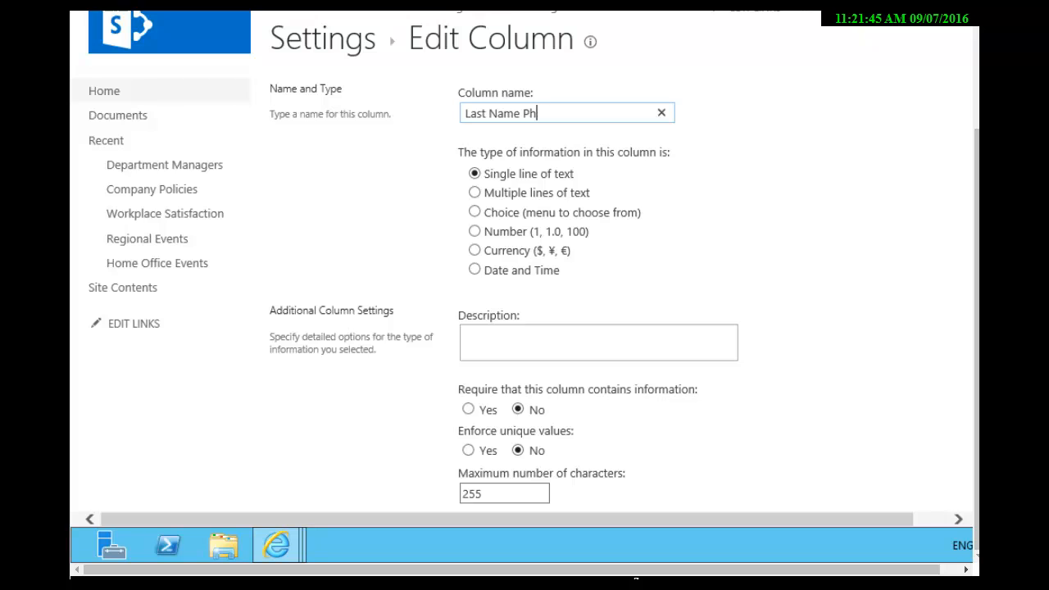
key(BackSpace)
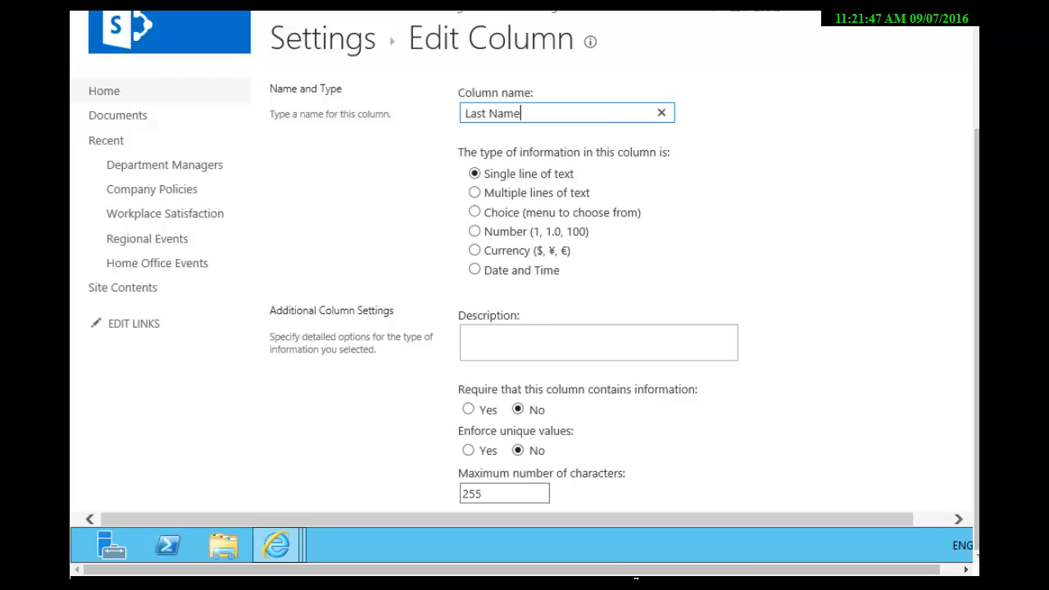
scroll(down, 3)
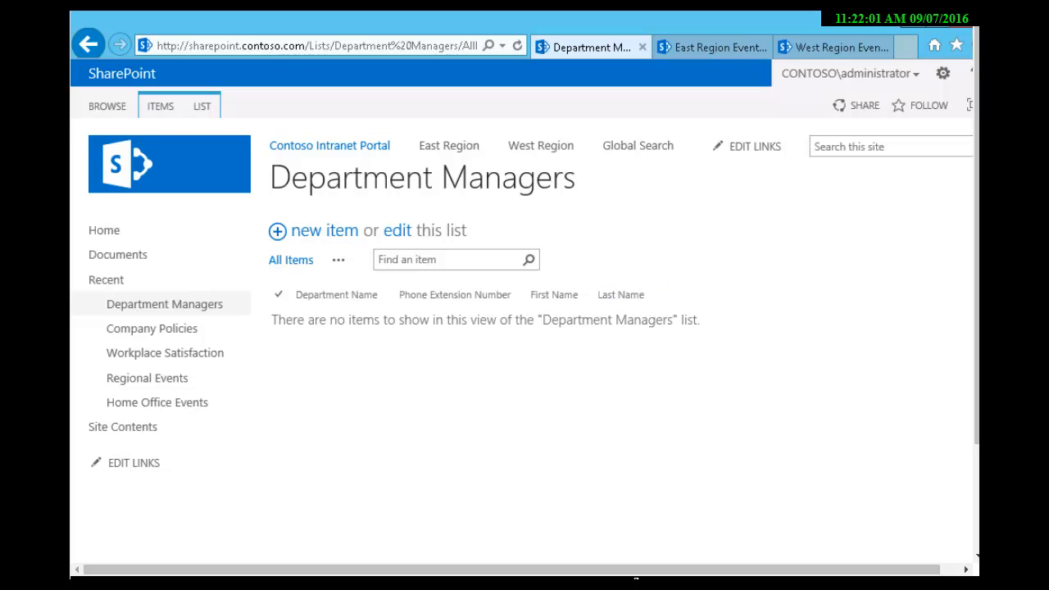
In Quick Edit, enter Production as the first item's Department Name and start its extension with 3
click(202, 105)
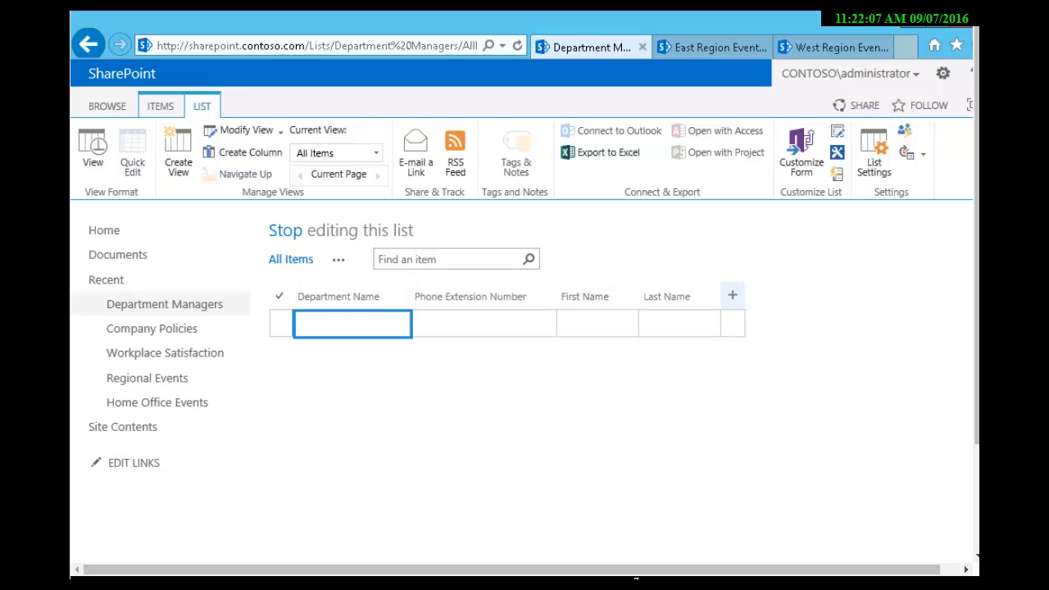
text(P)
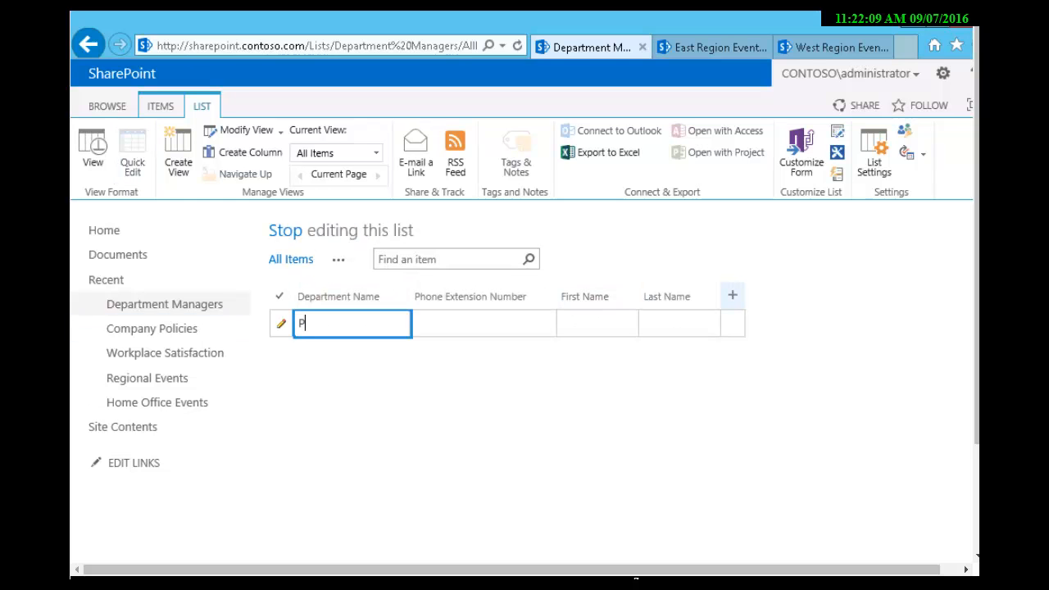
text(ro)
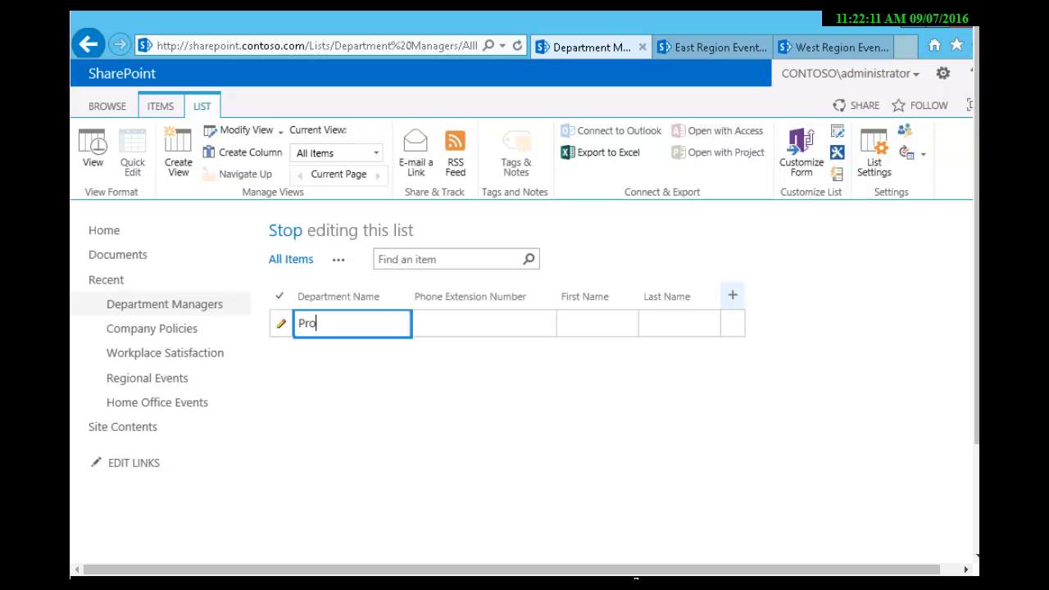
text(Production)
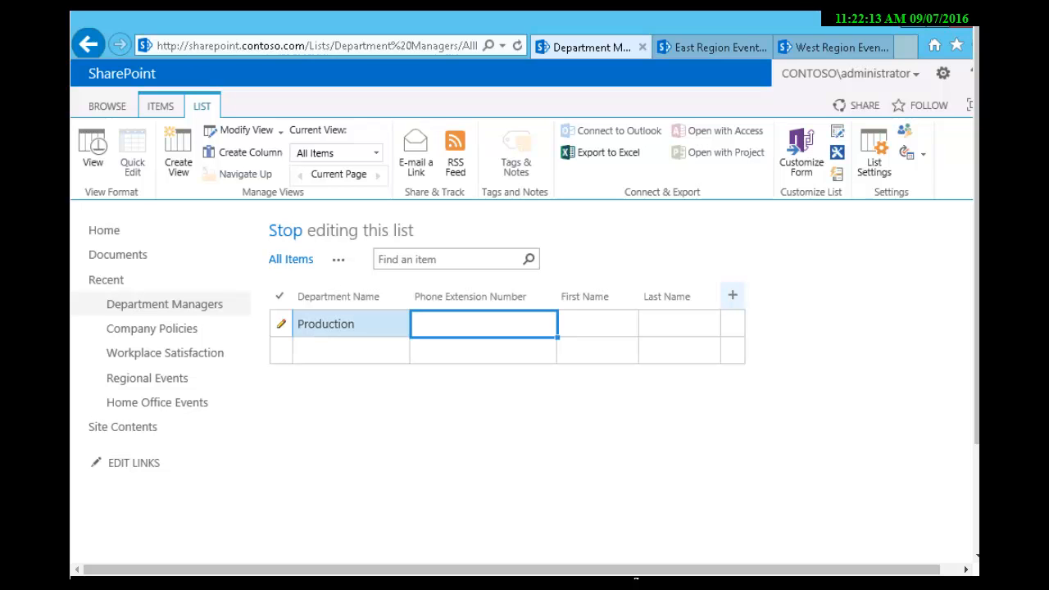
text(3)
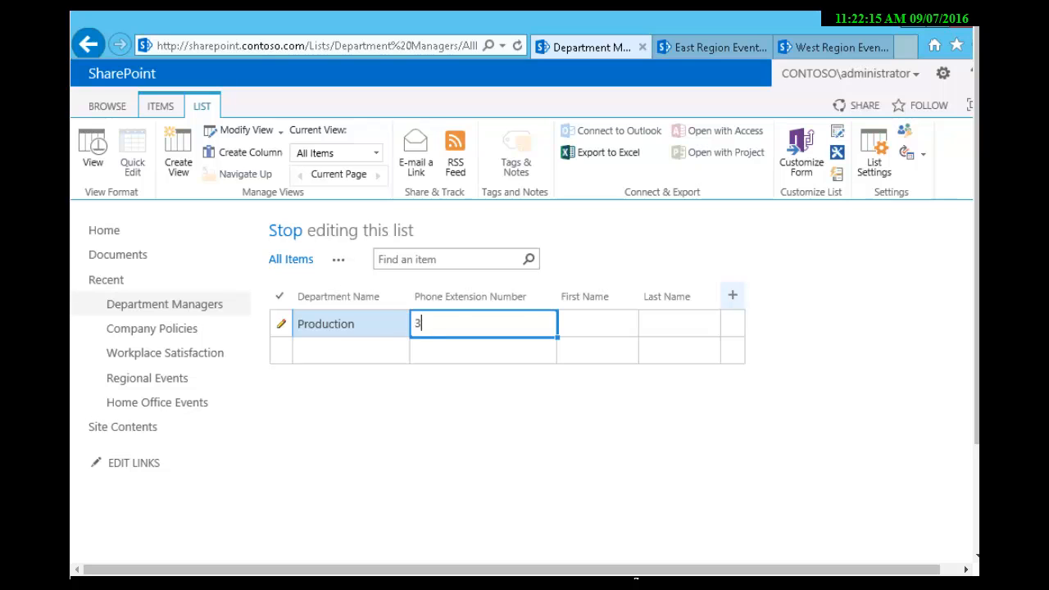